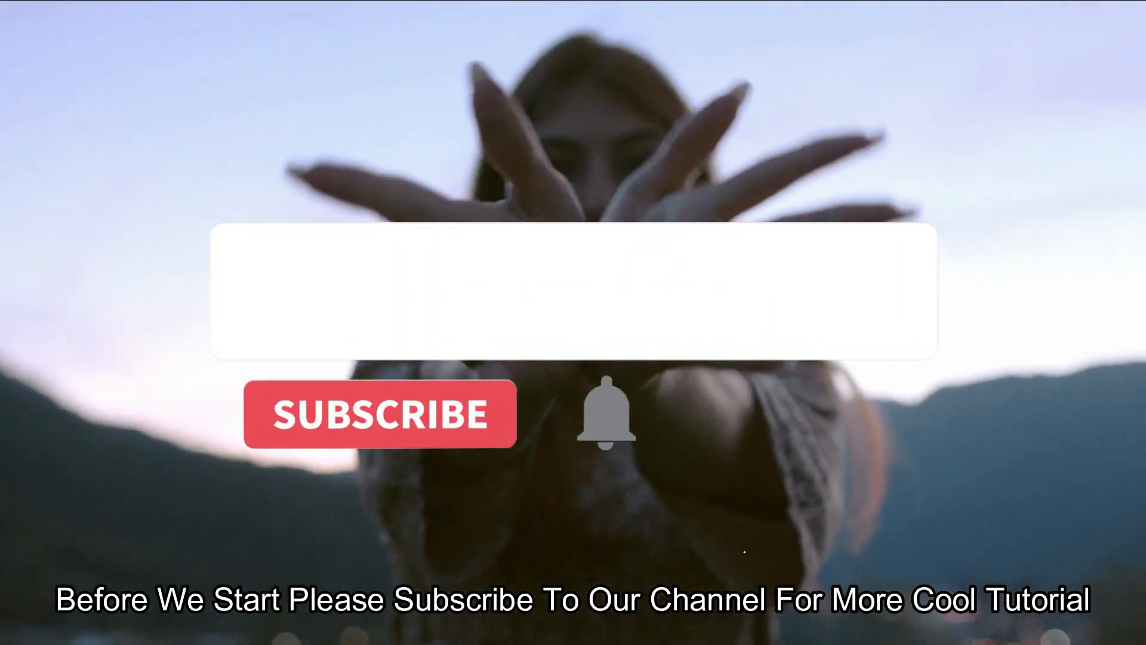
- Split video_4 at a point ten frames past the video_5/video_4 join
left_click(378, 415)
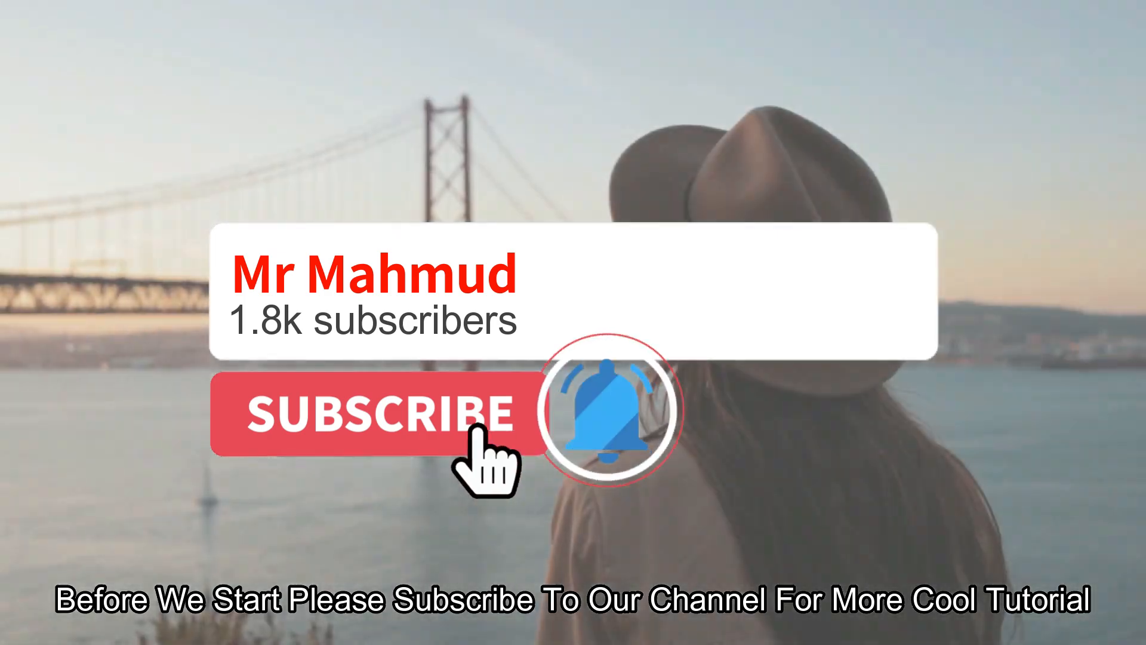
left_click(369, 419)
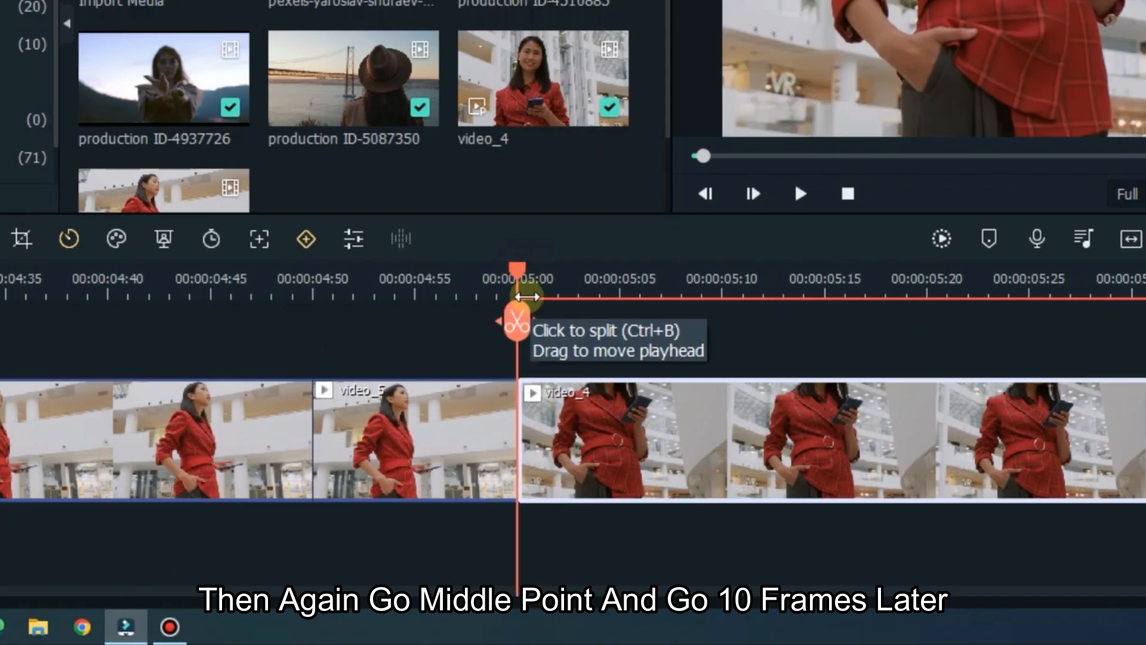
left_click_drag(517, 296, 719, 296)
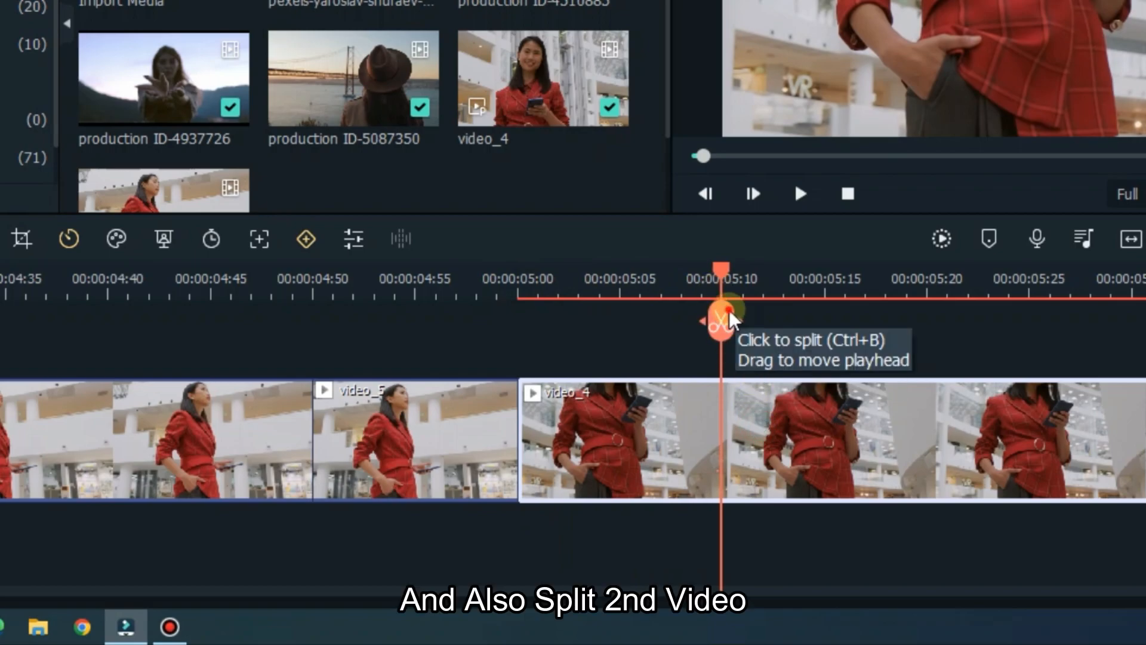
left_click(720, 325)
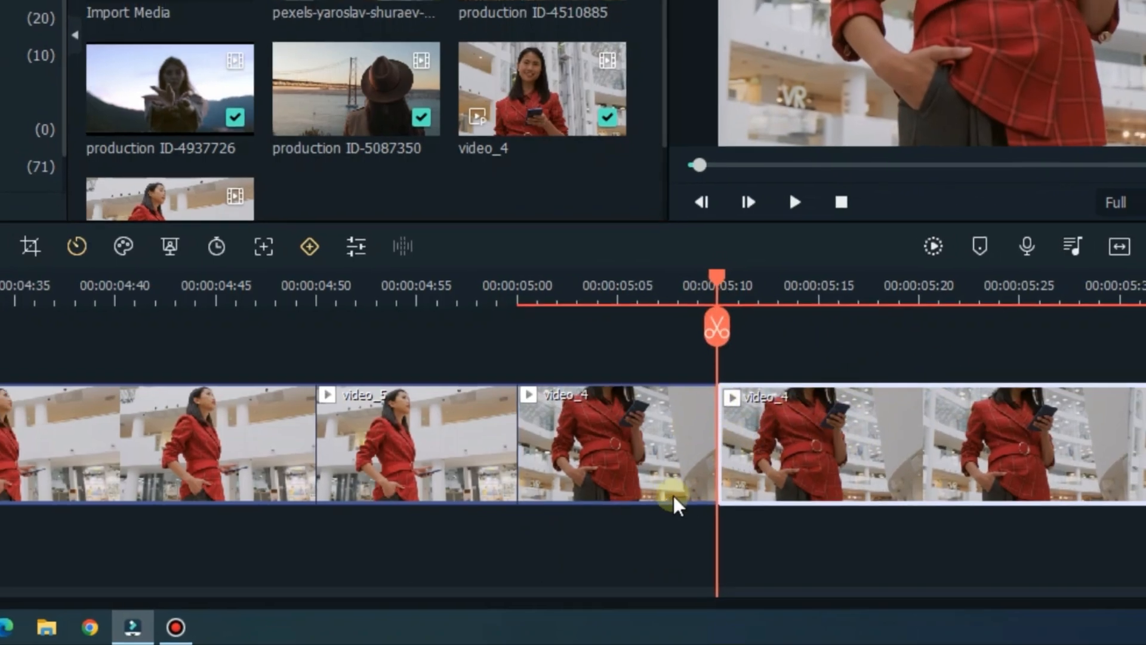
left_click(282, 45)
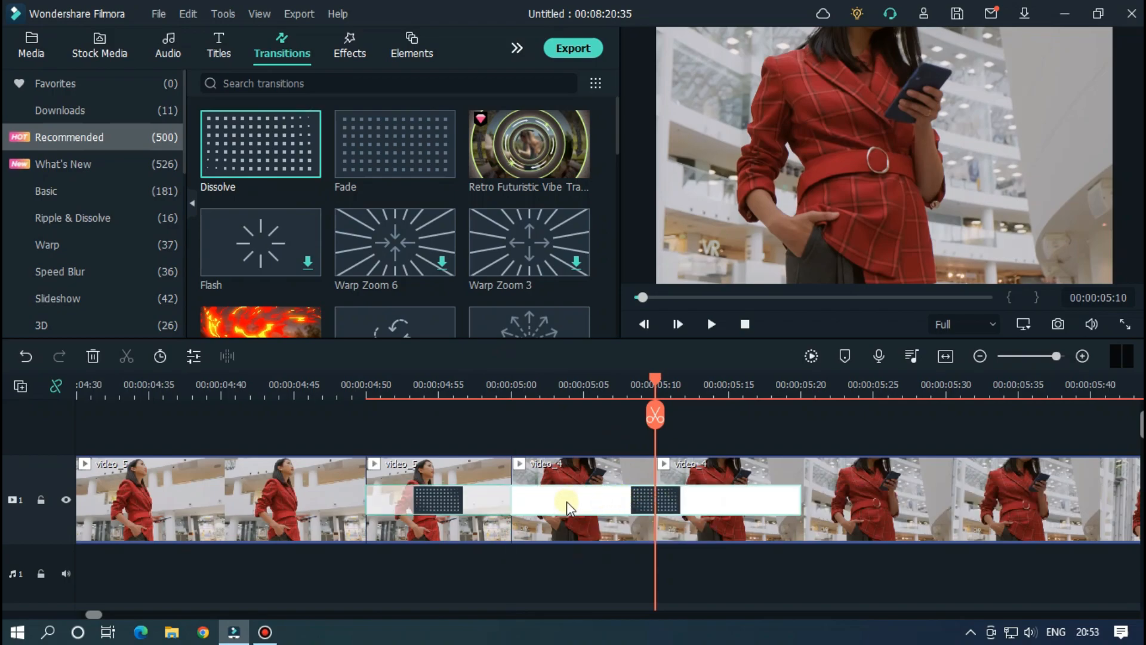
- Open the first Dissolve transition's settings to make it a Postfix transition
double_click(449, 509)
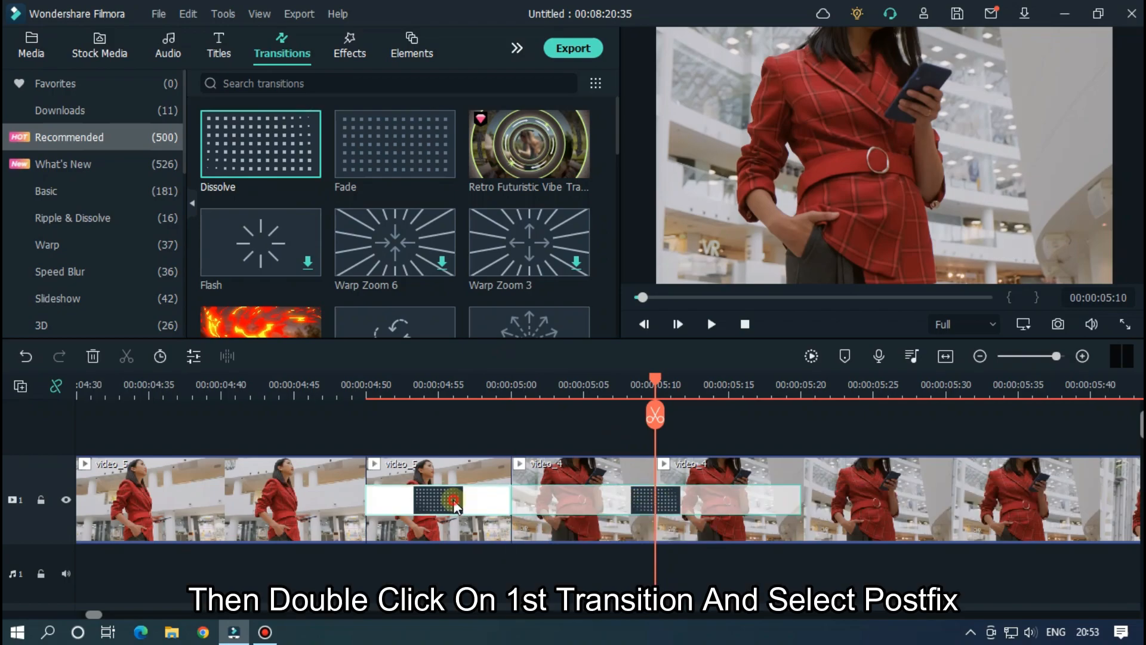
double_click(454, 504)
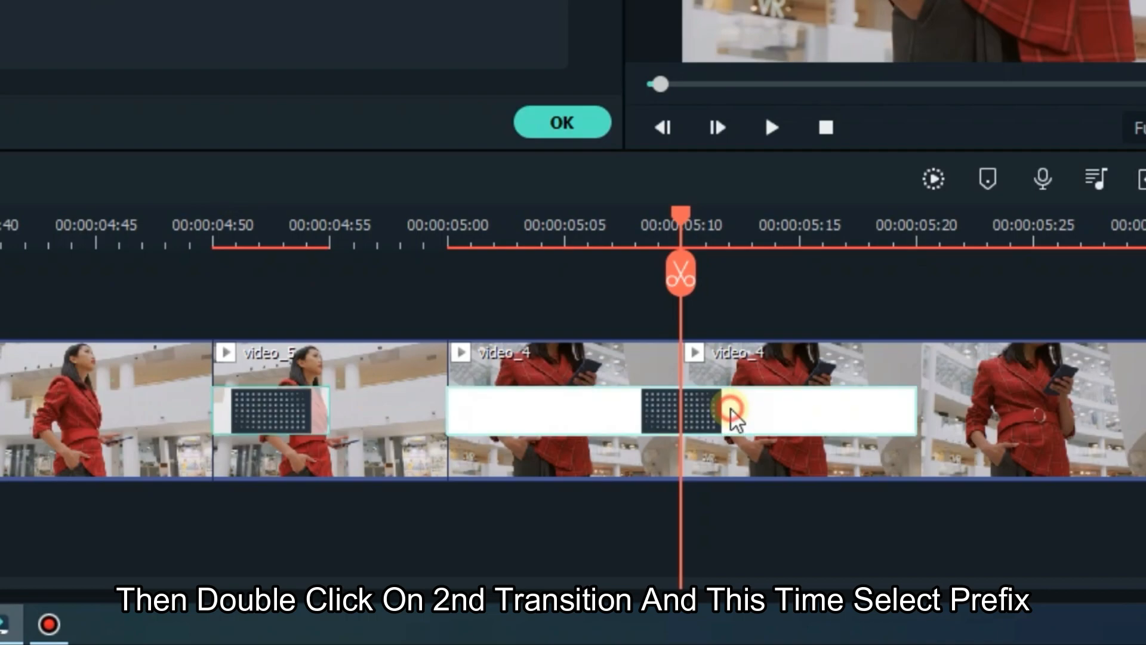
- Make the second Dissolve a Prefix transition with duration 00:00:00:05
double_click(728, 408)
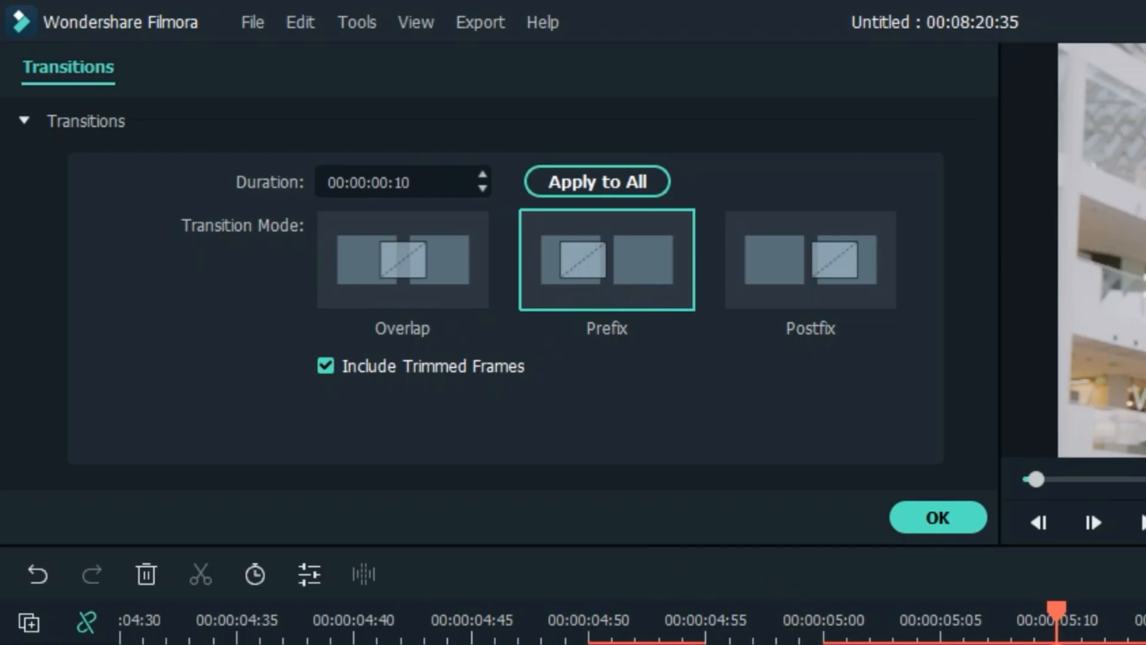
left_click(408, 182)
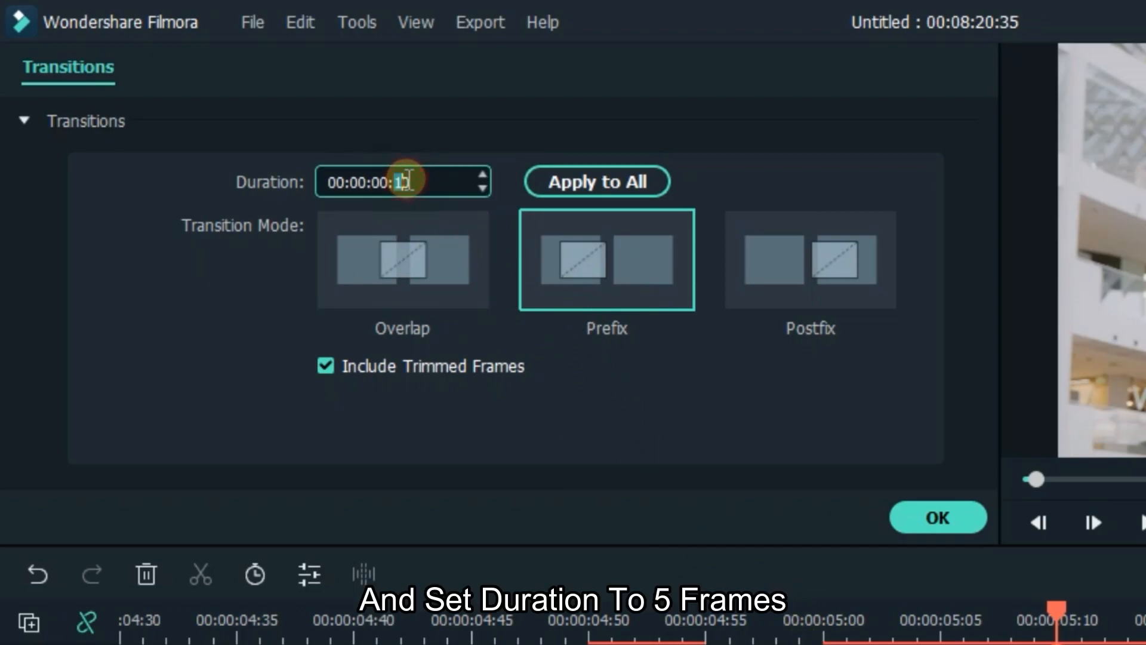
type("05")
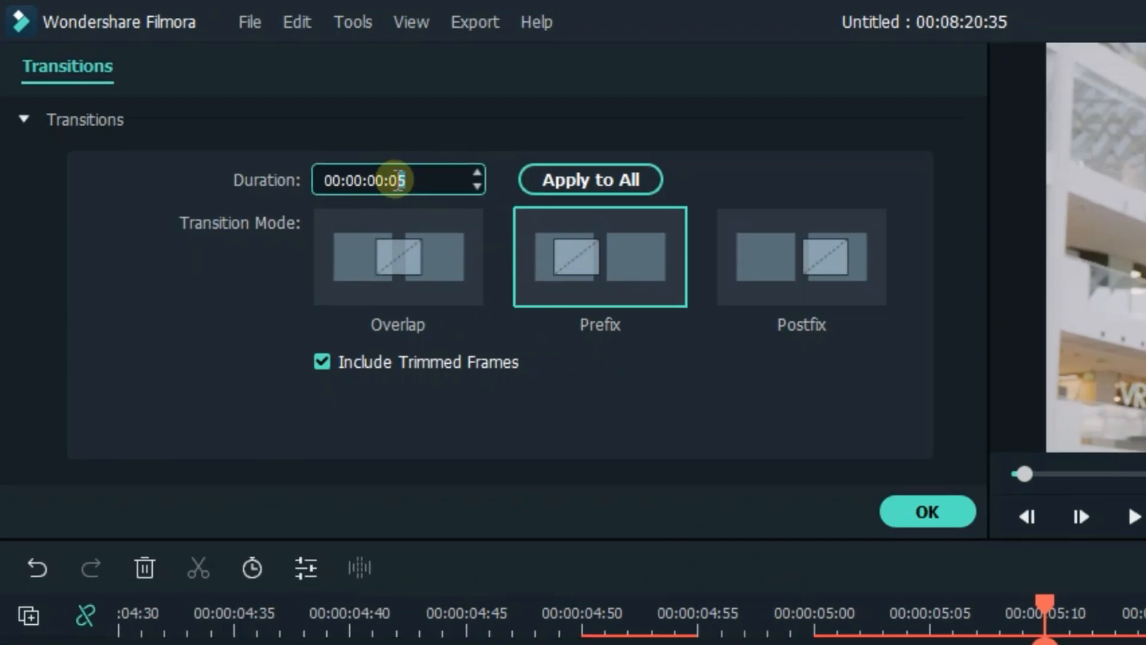
left_click(928, 511)
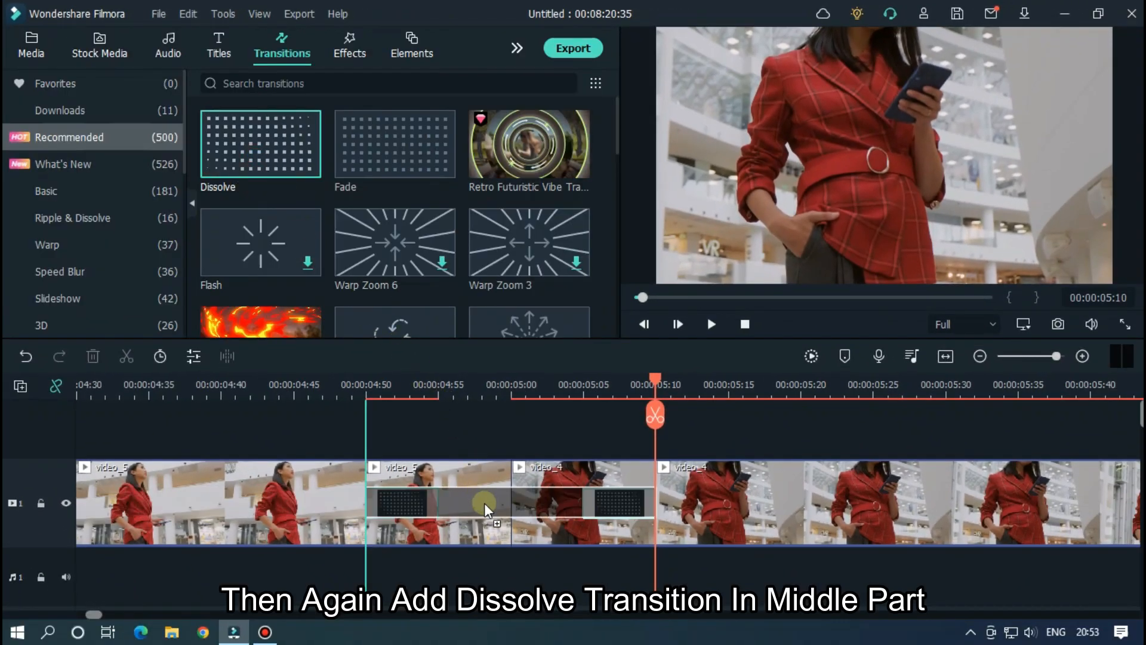
- Set the middle Dissolve to Overlap mode with a 4-frame duration
double_click(487, 508)
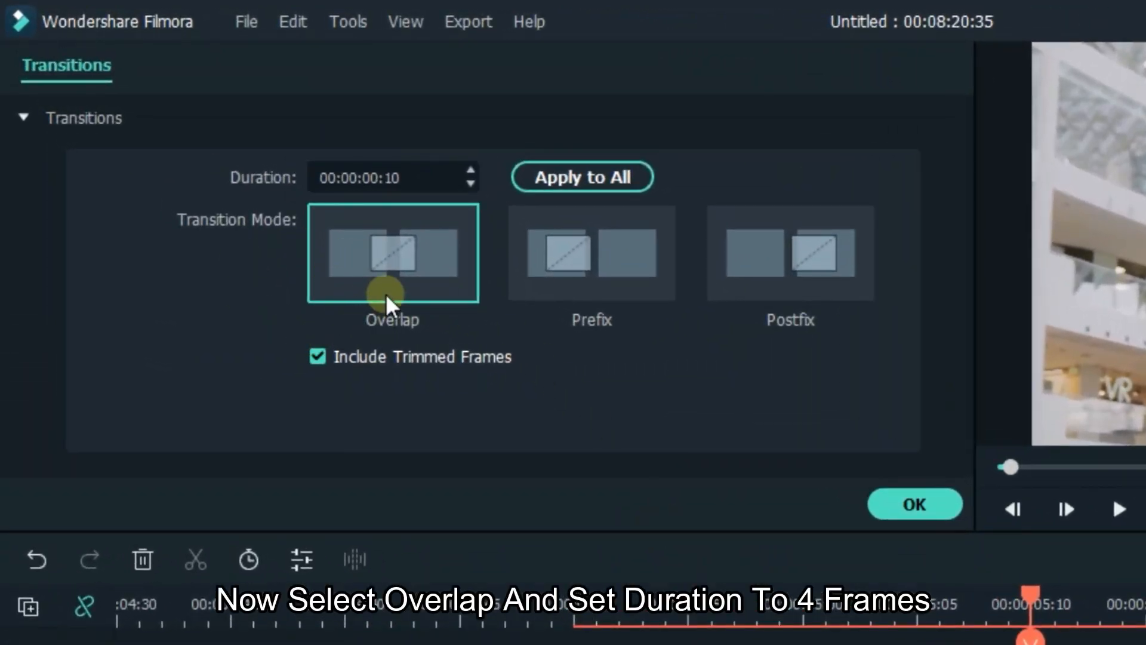
left_click(389, 177)
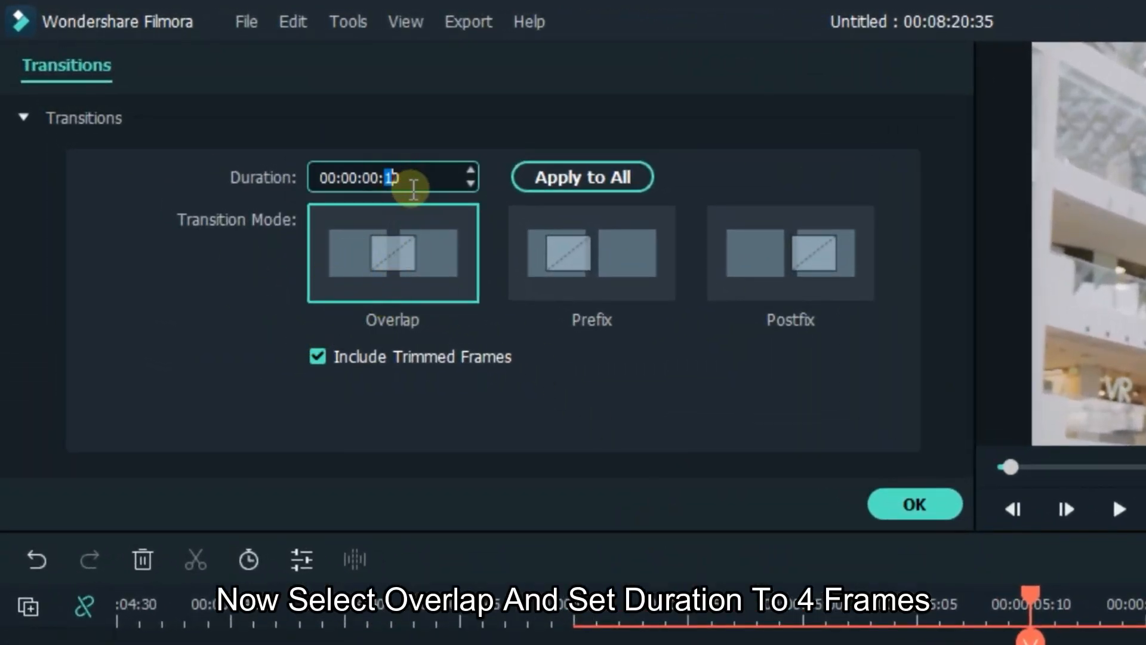
type("4")
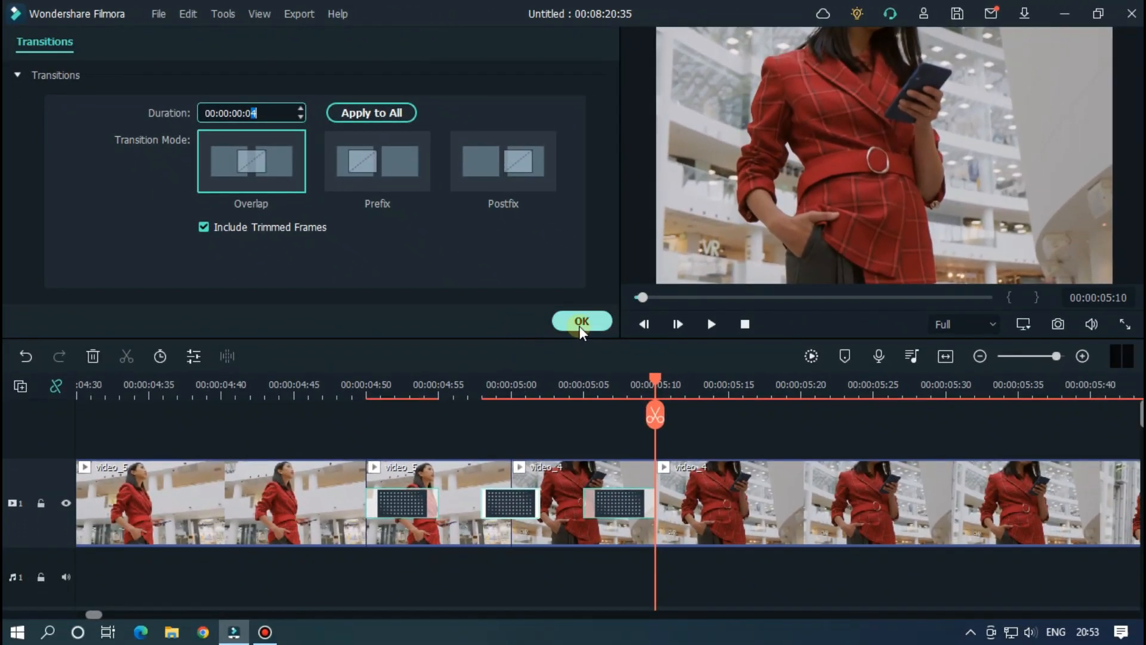
left_click(582, 321)
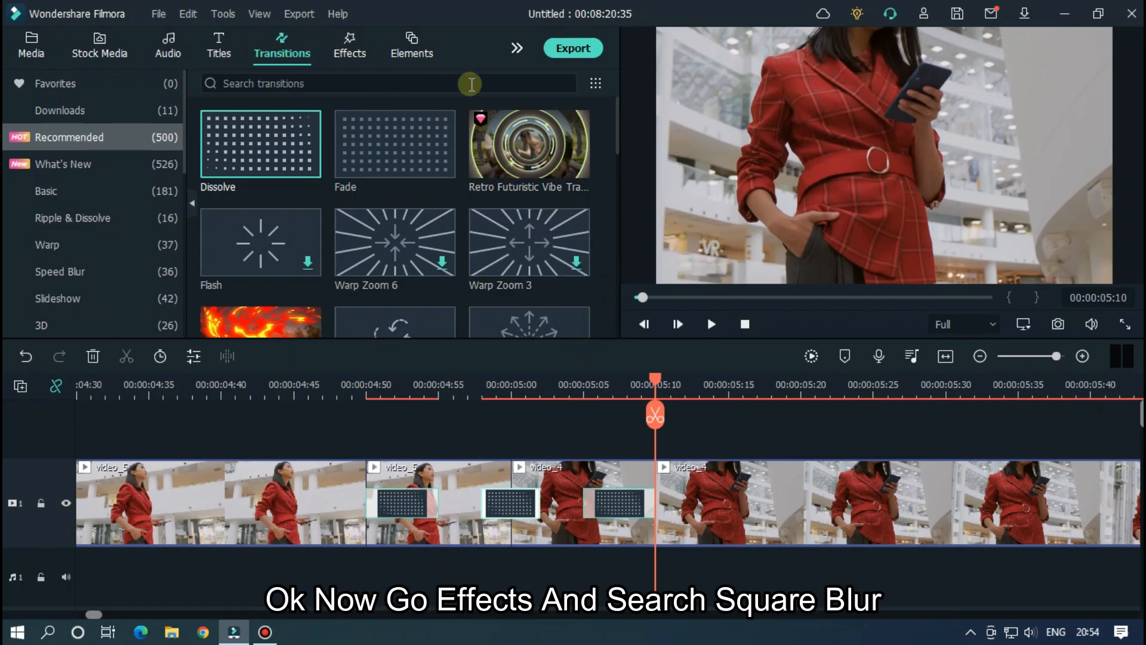
- Find Square Blur in Effects, apply it to the short piece and set Size to 5
left_click(350, 47)
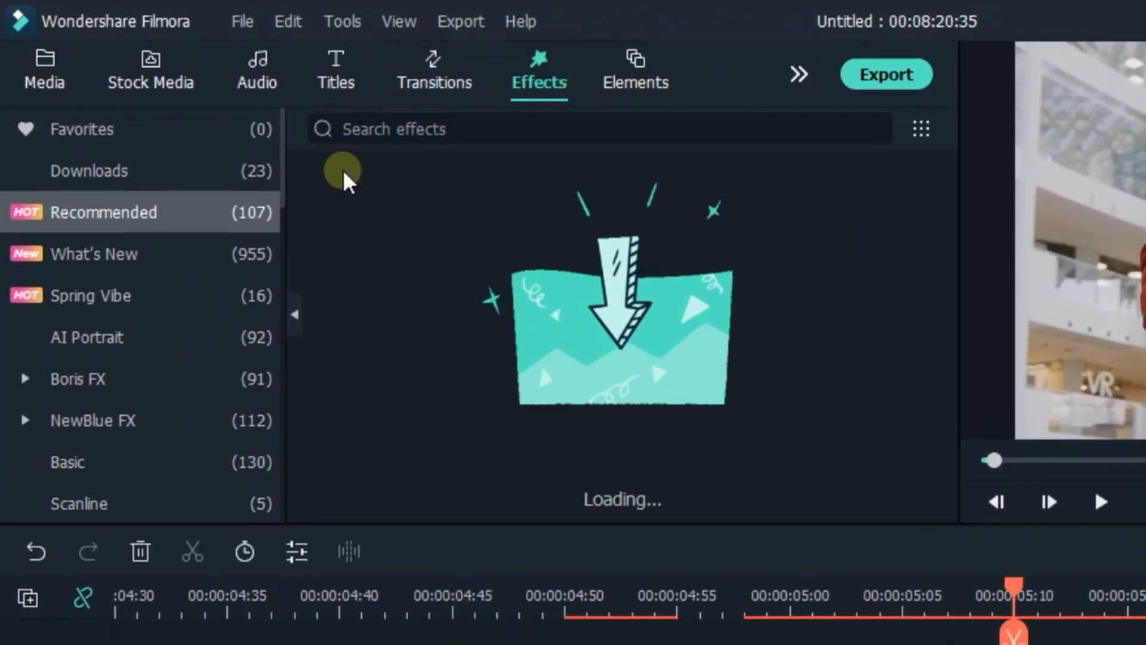
type("sq")
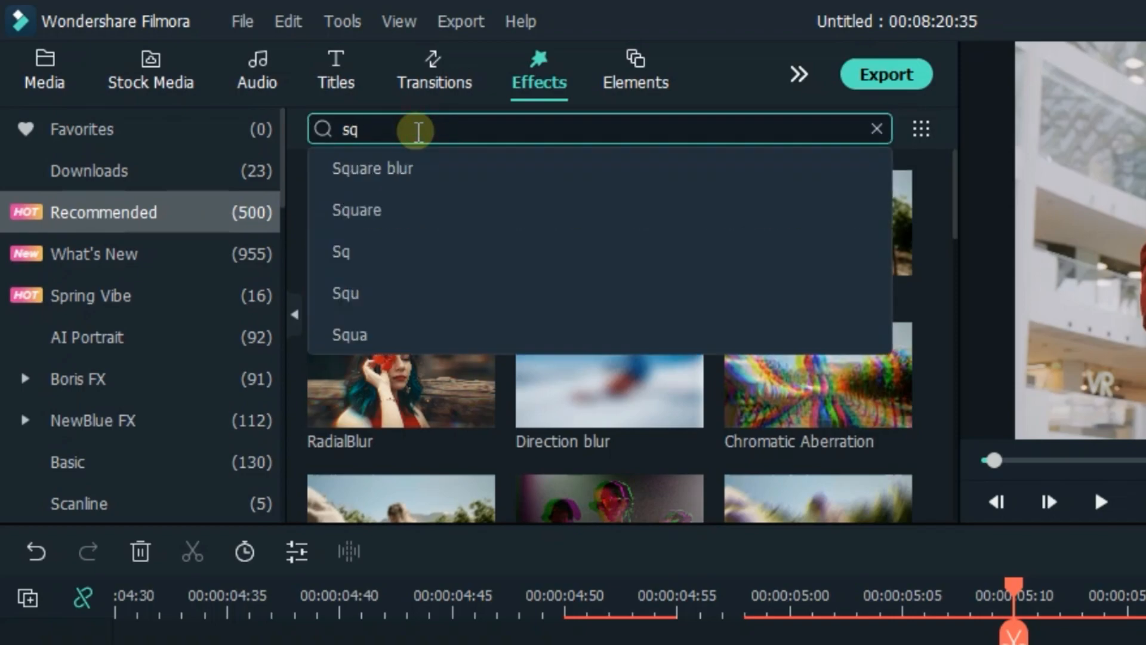
type("u")
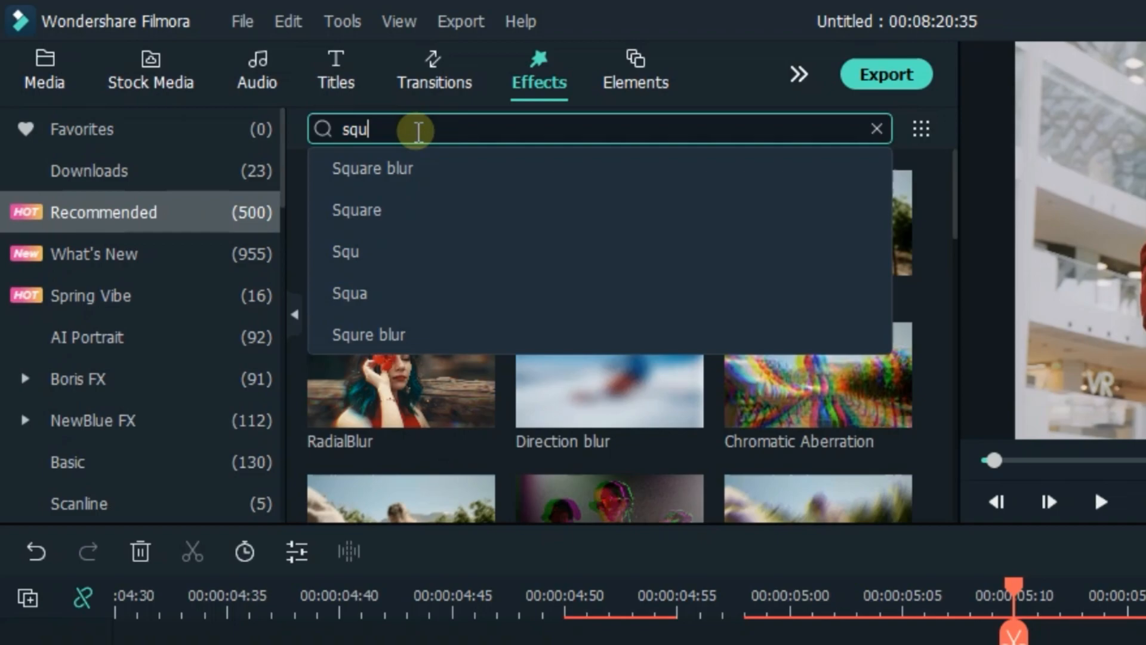
left_click(372, 168)
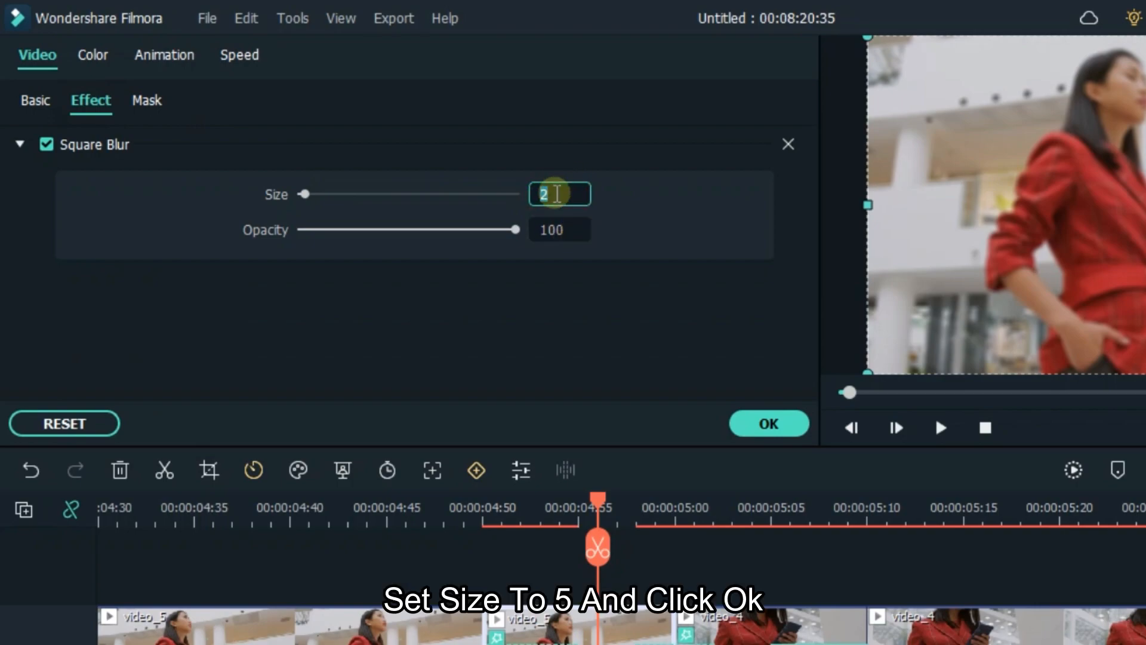
type("5")
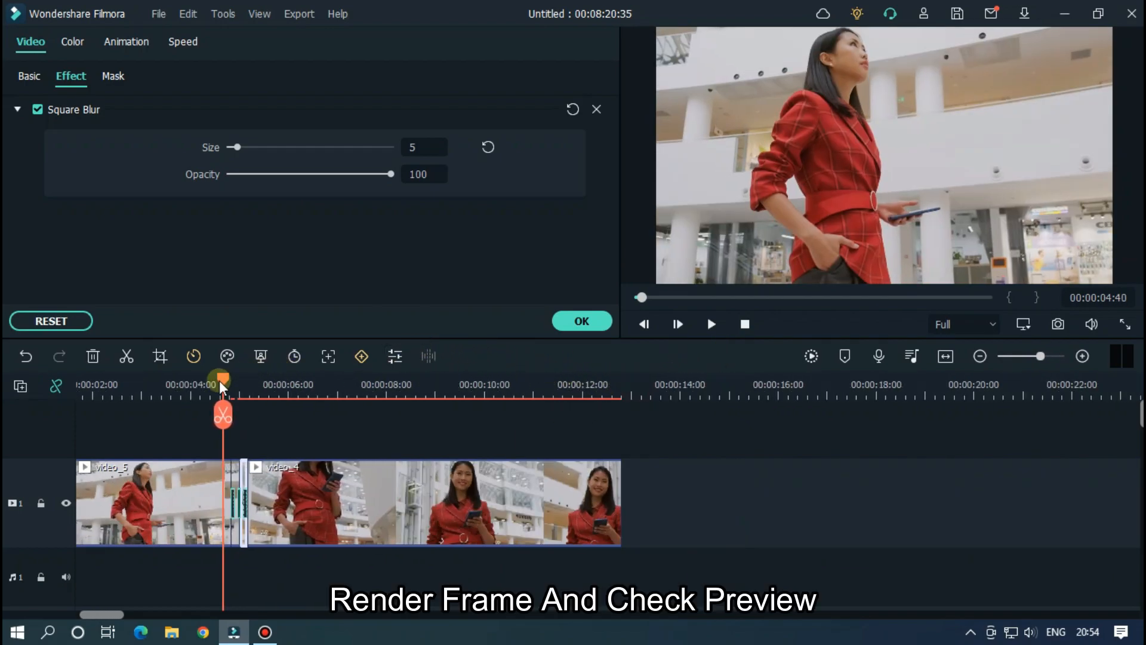
- Render a preview and play back from just before the blur transition to check it
left_click(812, 356)
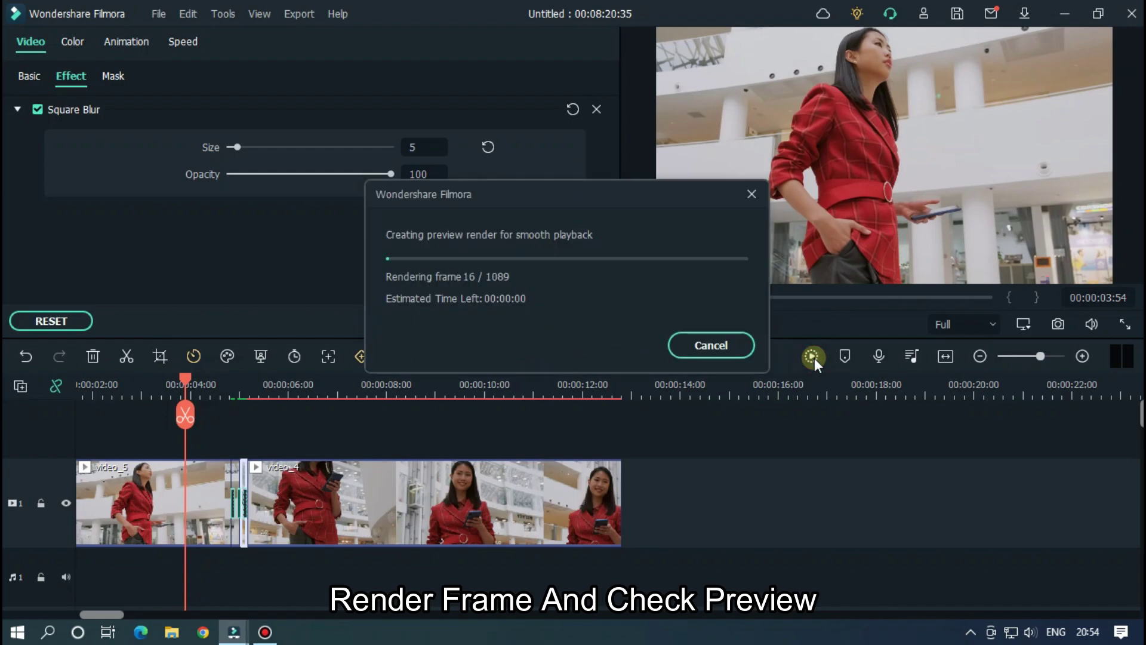
left_click(711, 345)
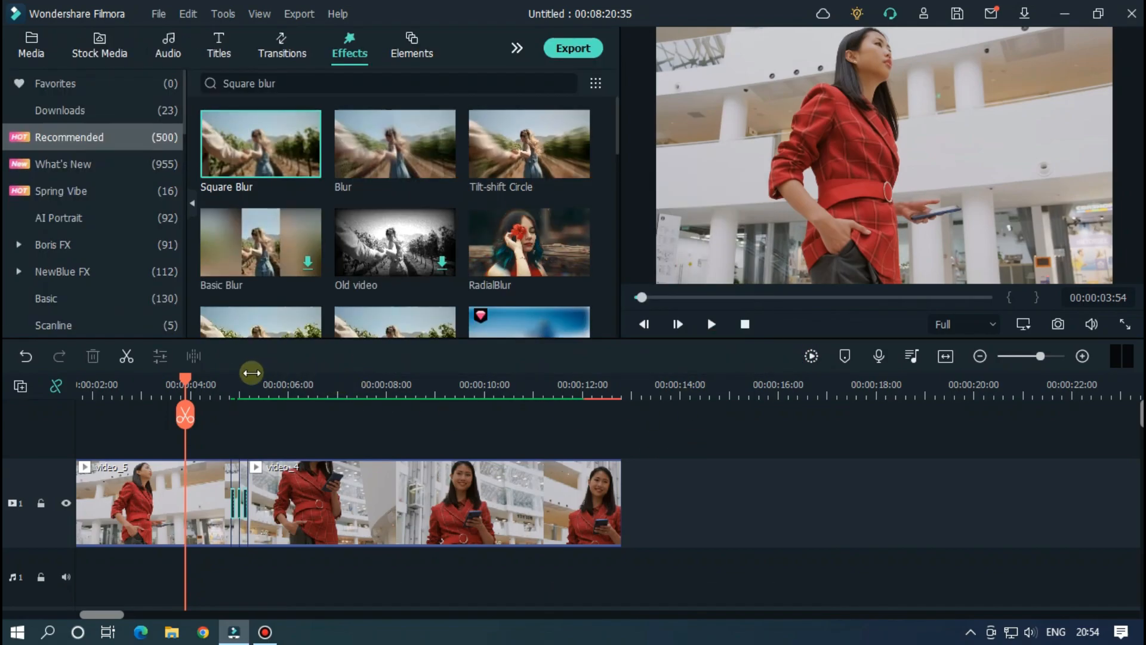
left_click(710, 325)
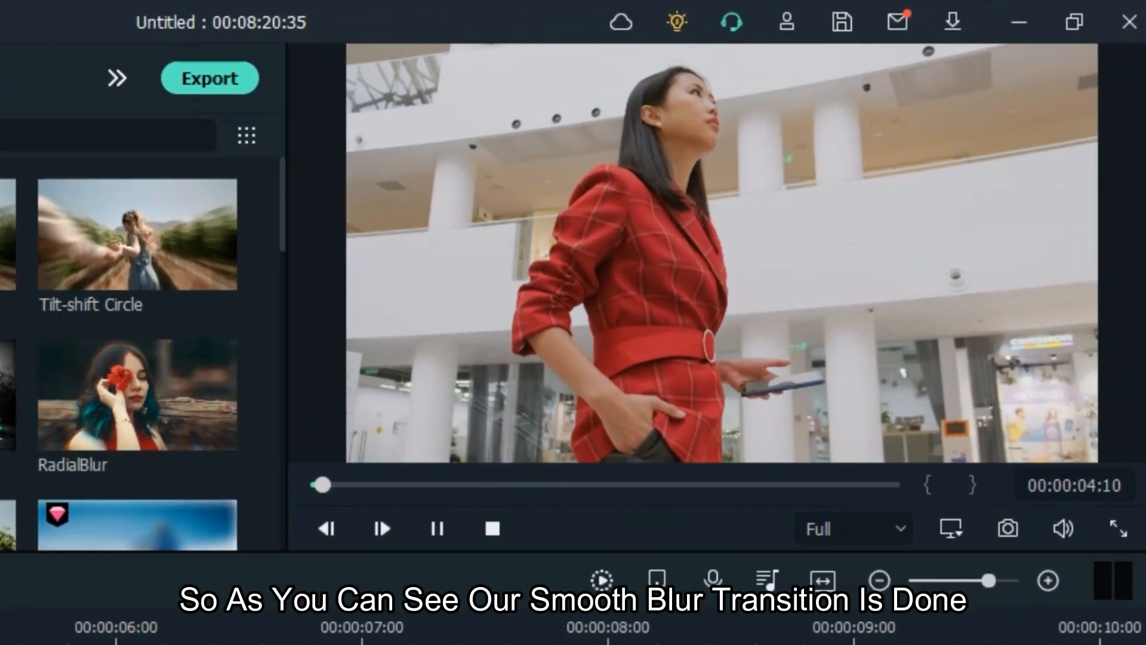
left_click(437, 530)
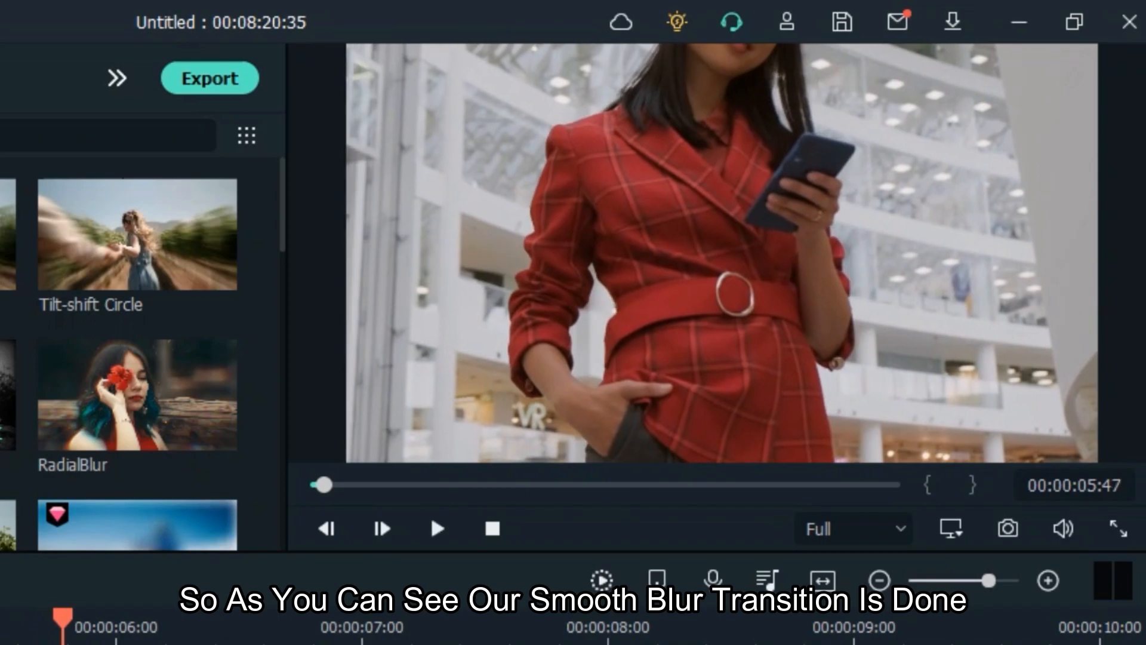
left_click(439, 544)
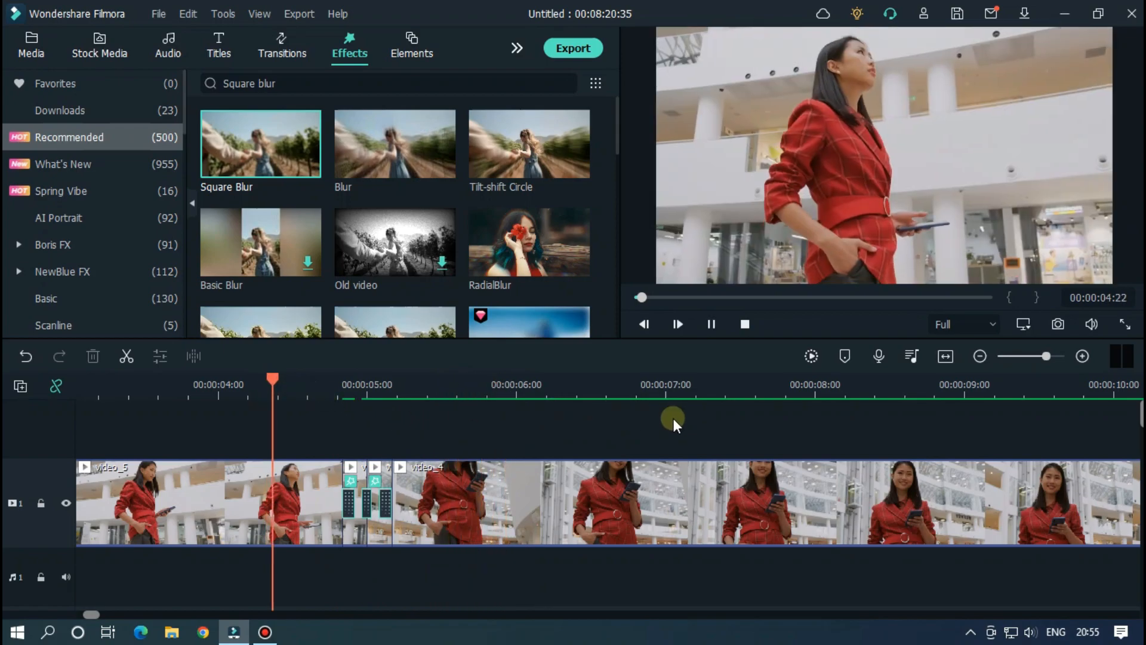
- Split the second forest clip ten frames past its join with the first
left_click(466, 384)
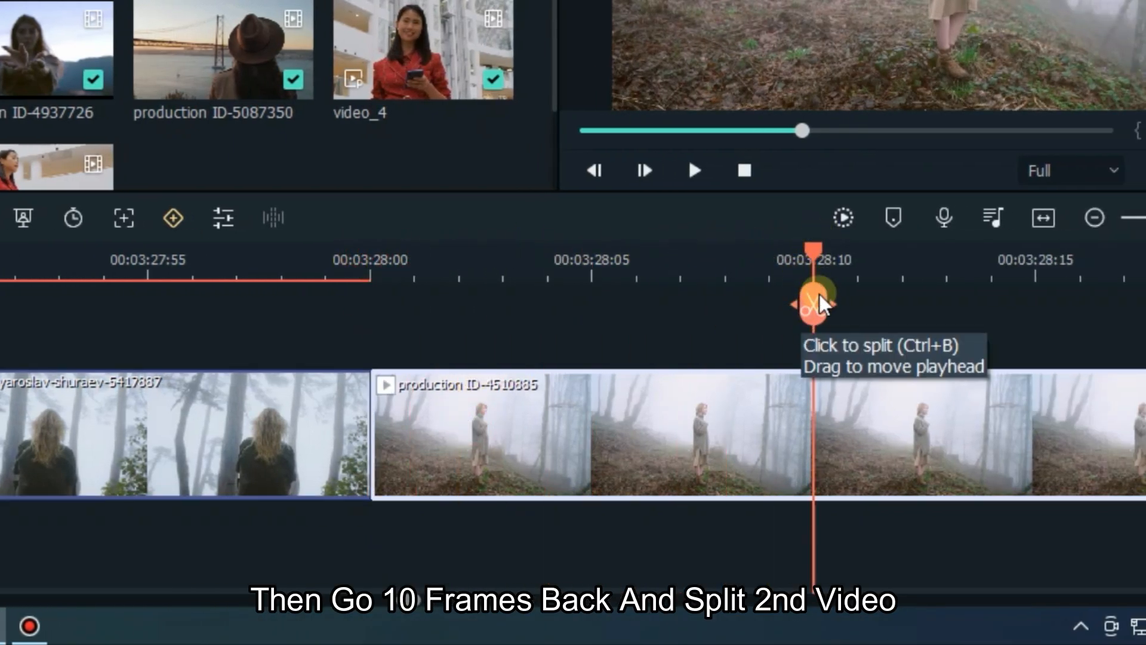
left_click(813, 303)
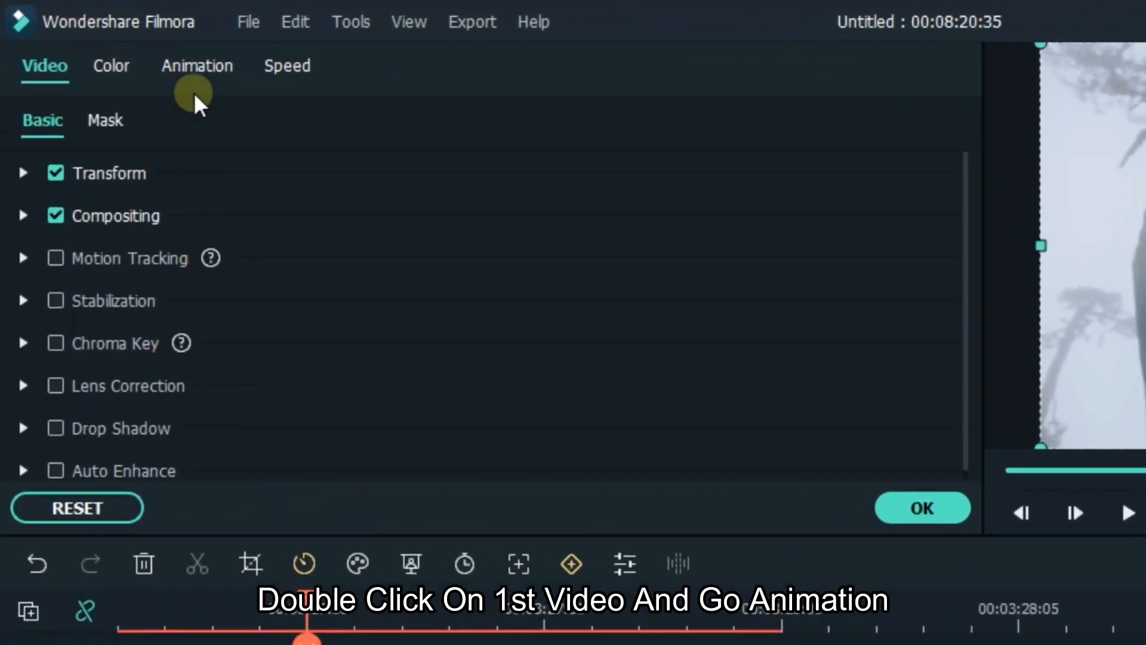
- Reset the fog clip's last keyframe to 100% scale, preview the zoom, and confirm
left_click(197, 66)
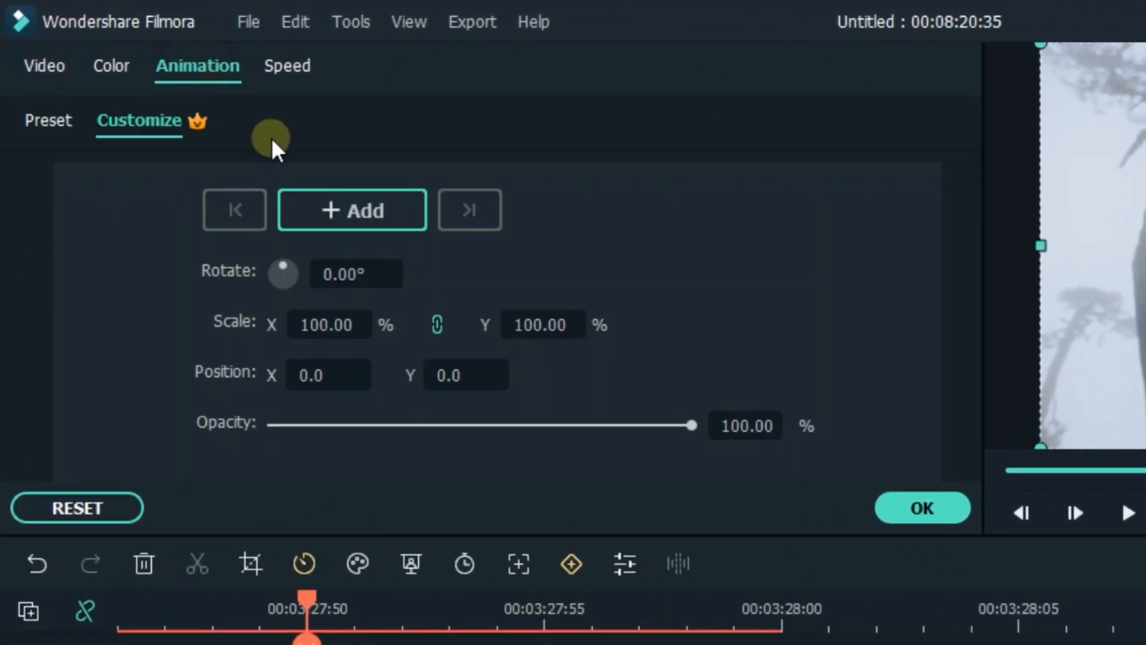
mouse_move(341, 216)
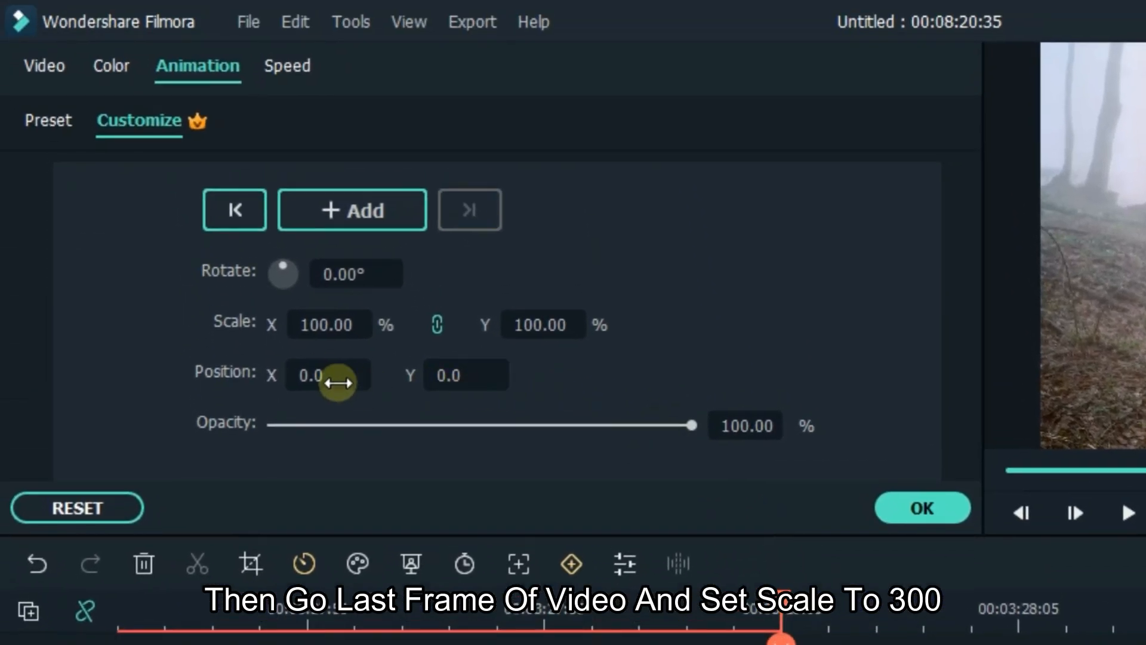
type("3")
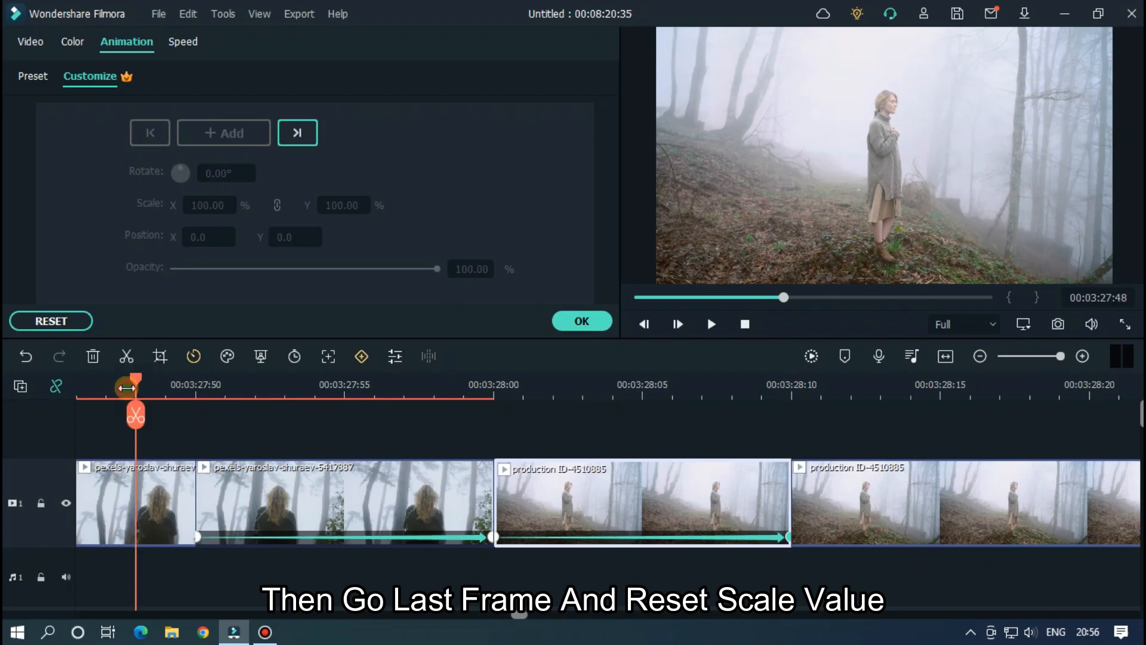
left_click(297, 132)
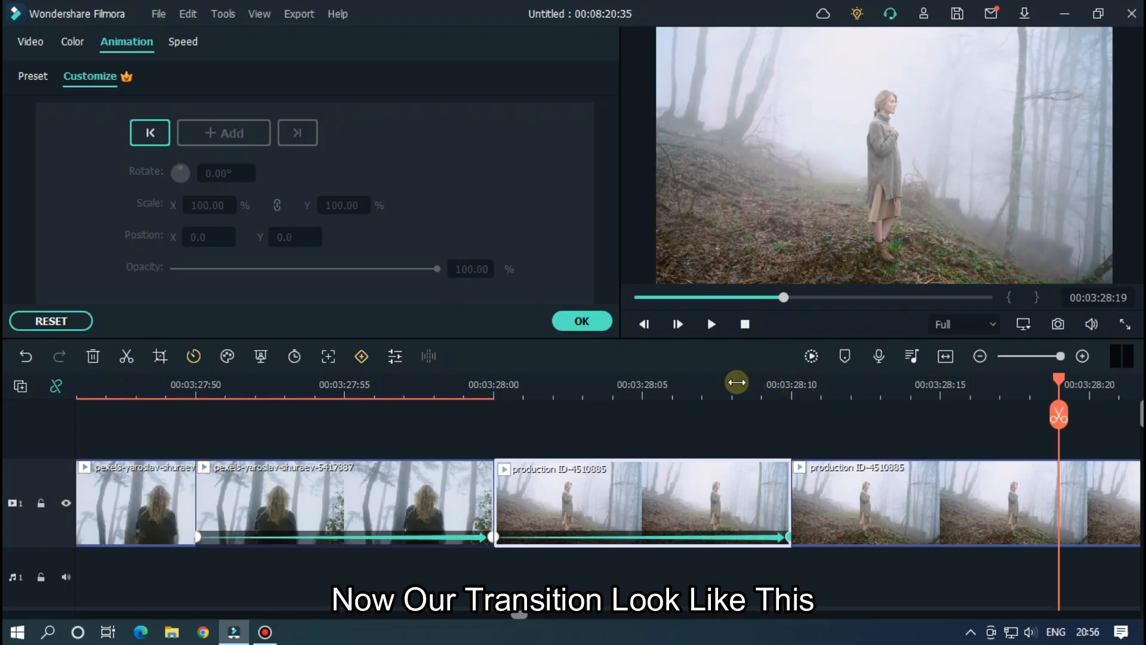
left_click(582, 320)
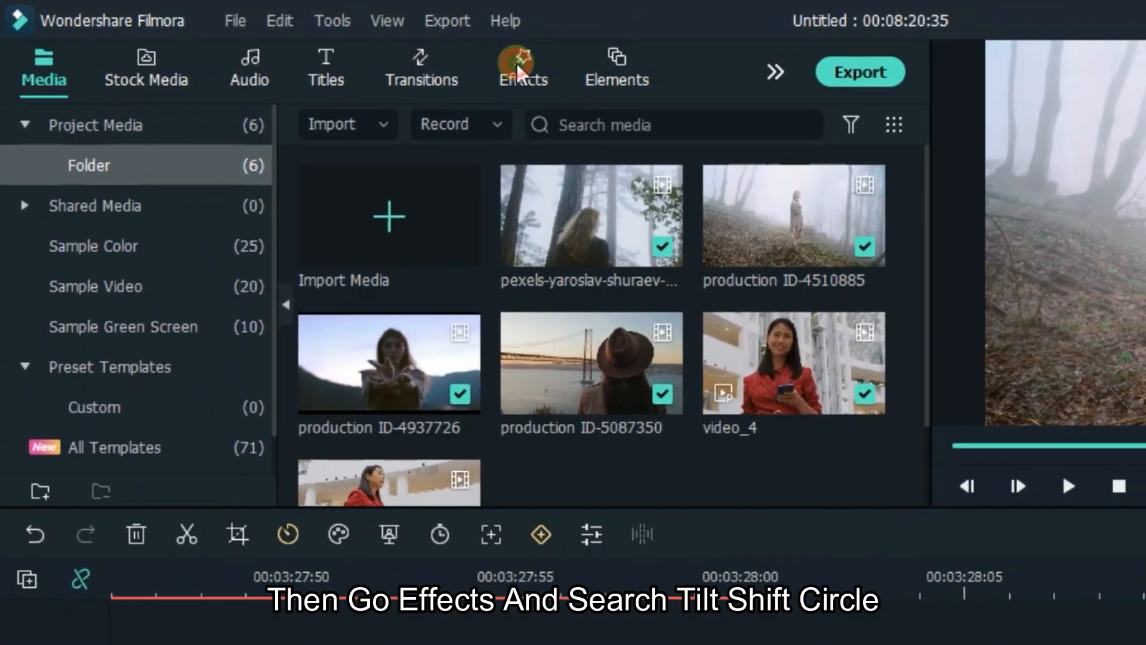
- Search Effects for 'til' to find Tilt-shift Circle for the clips around the cut
left_click(523, 60)
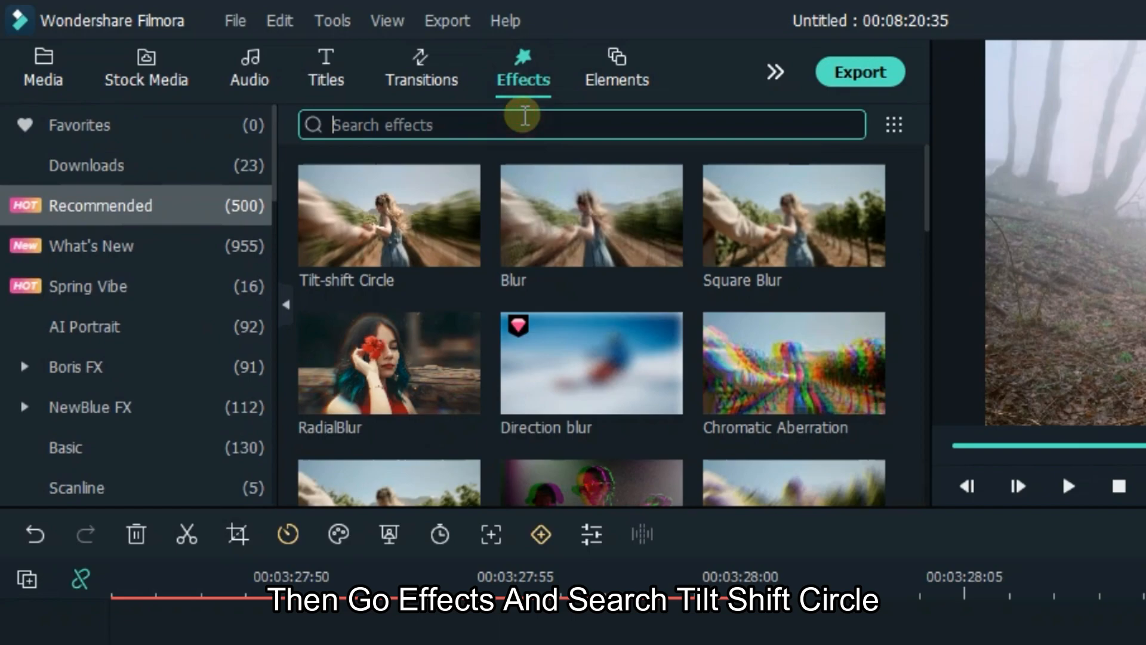
left_click(523, 123)
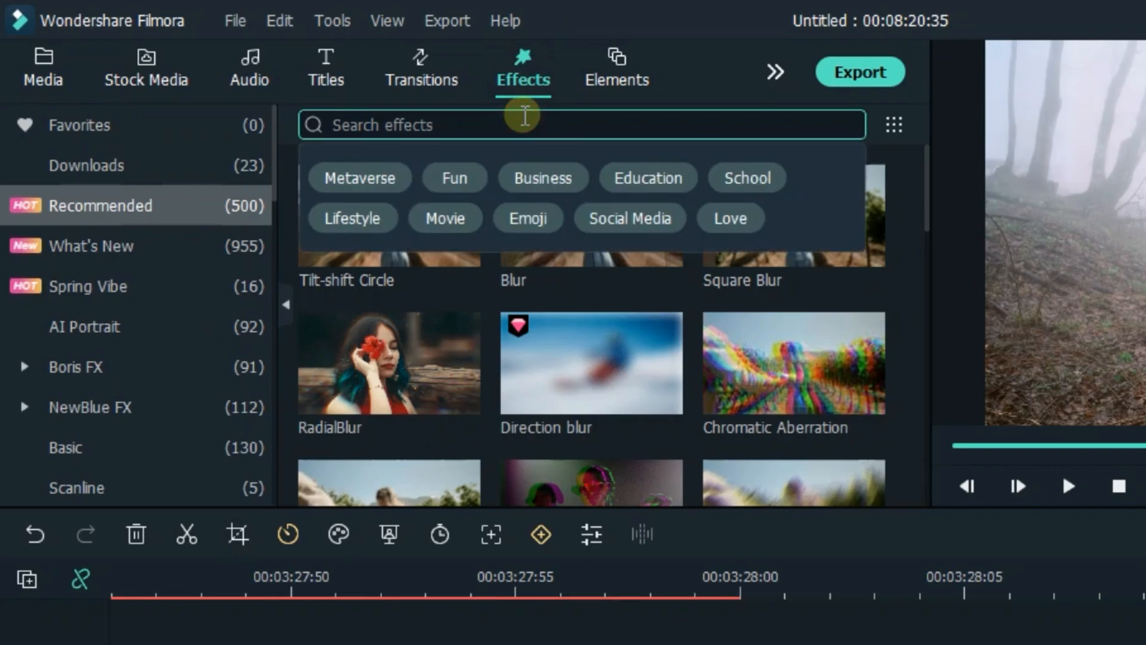
type("tilt")
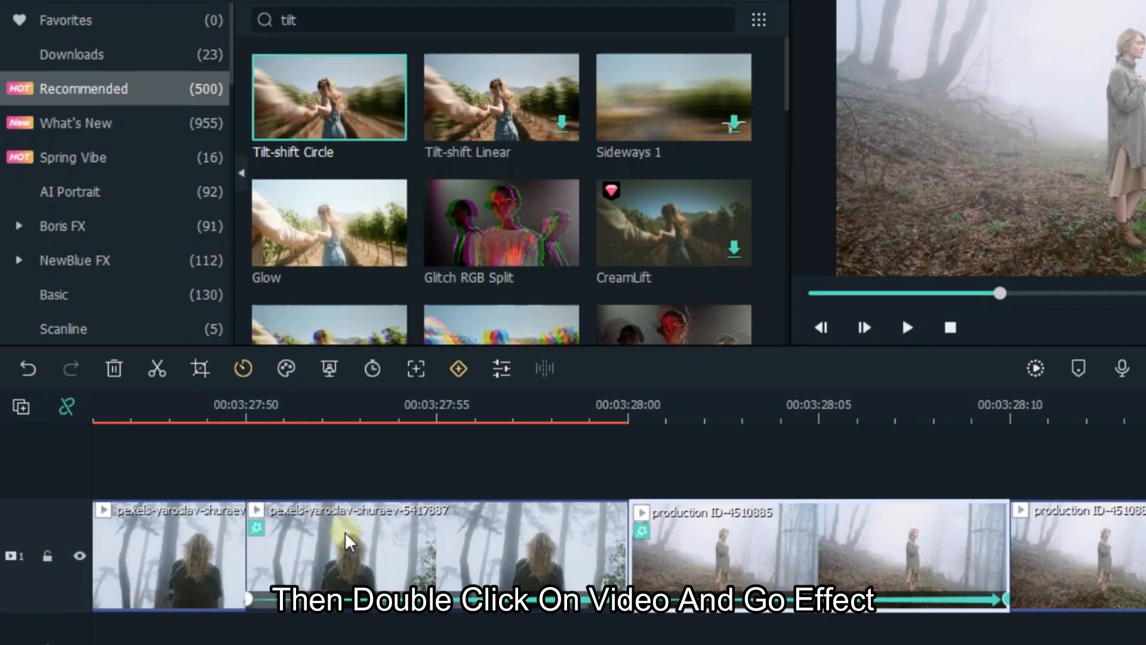
- Set Tilt-shift Circle Size to 0.01 on the clips before and after the cut
double_click(348, 547)
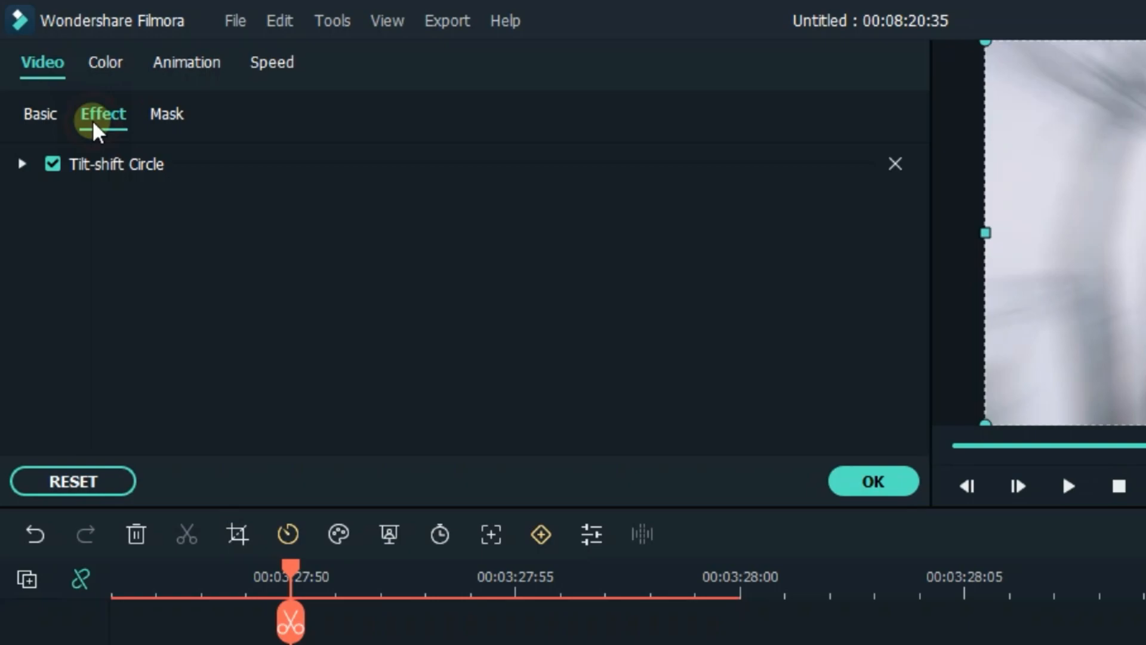
left_click(22, 165)
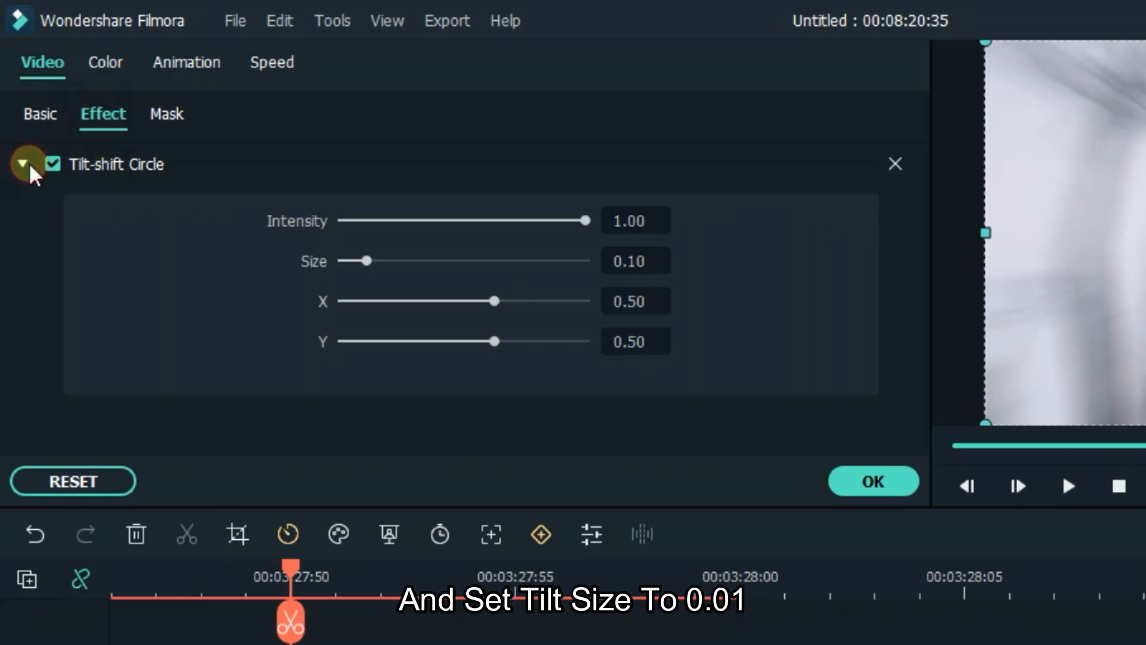
left_click(635, 261)
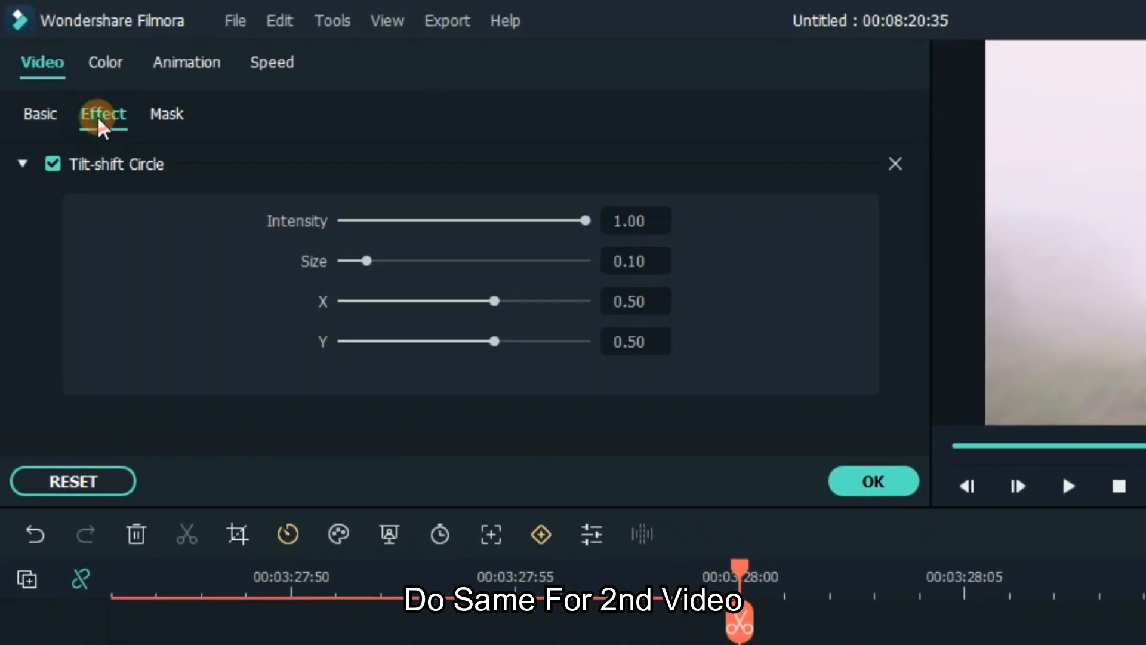
left_click(635, 260)
type("0.01")
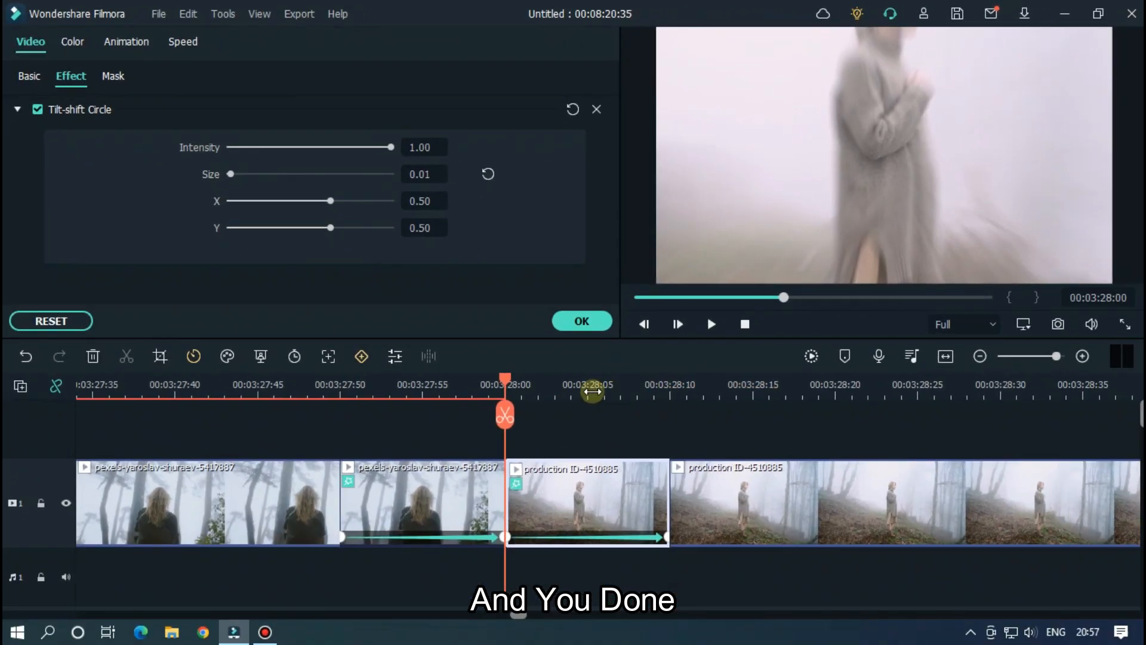
left_click(810, 355)
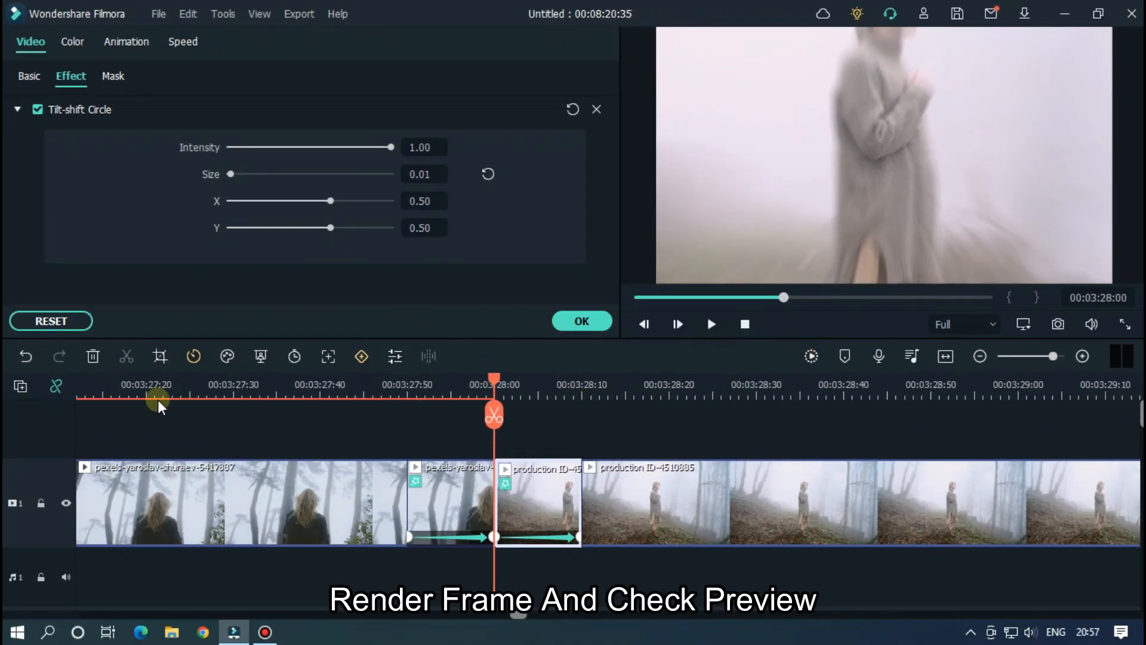
left_click(811, 356)
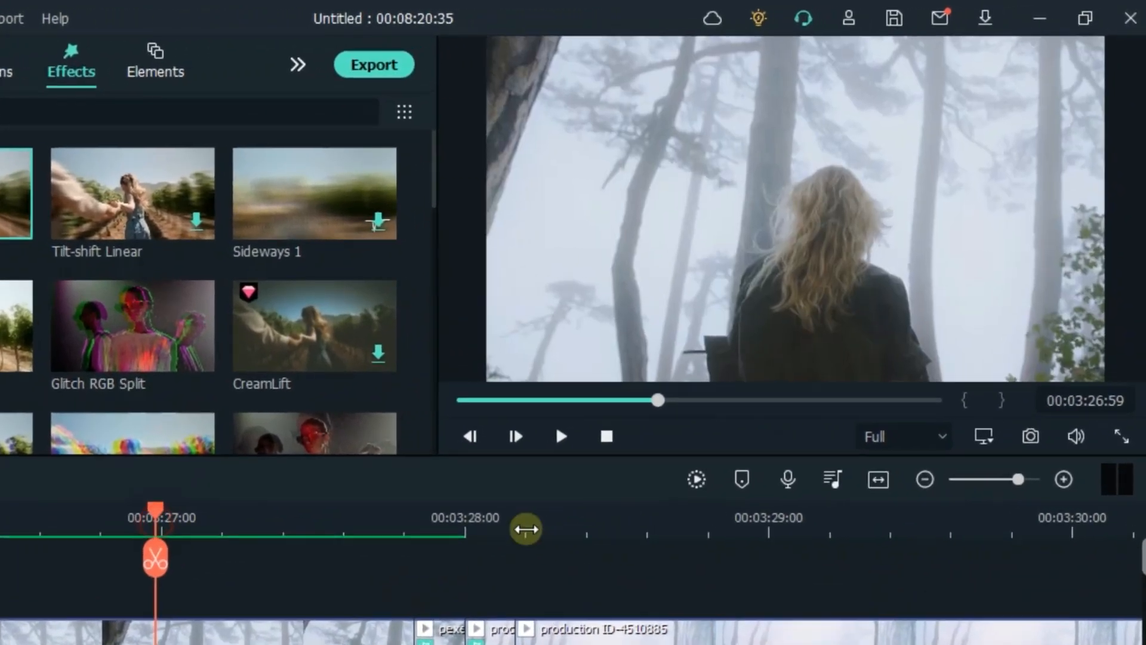
- Move the playhead before the cut and review the finished zoom transition
left_click(561, 437)
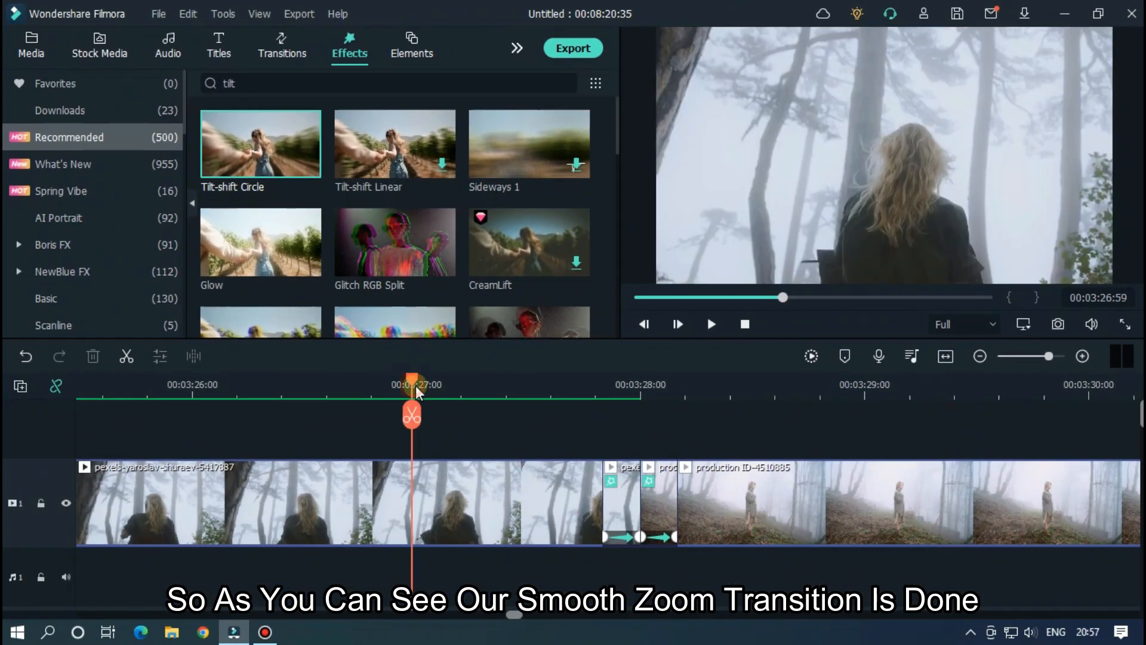
left_click(712, 325)
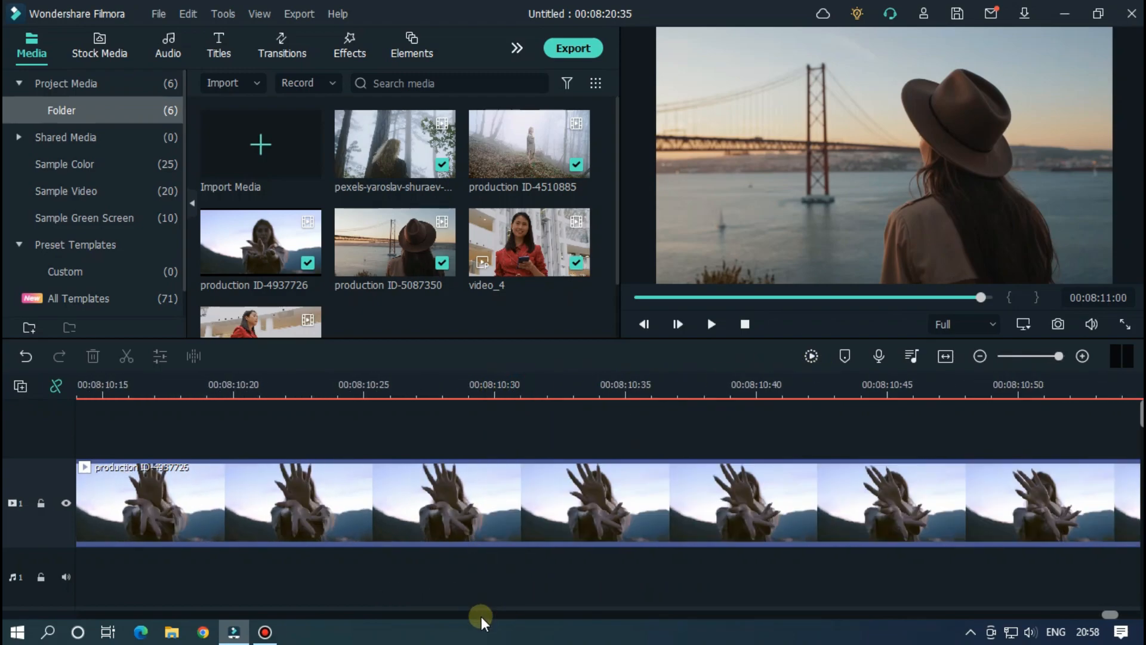
mouse_move(541, 619)
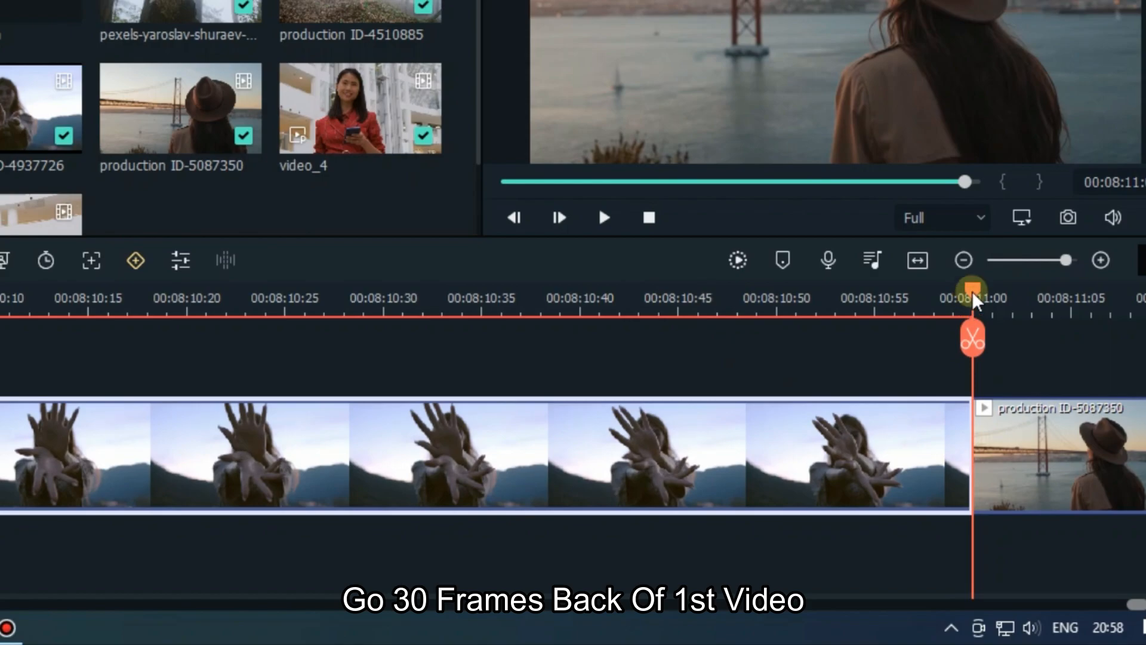
- Set the playhead at 00:08:10:30, 30 frames before the raised-hand/bridge cut
left_click_drag(972, 299, 873, 299)
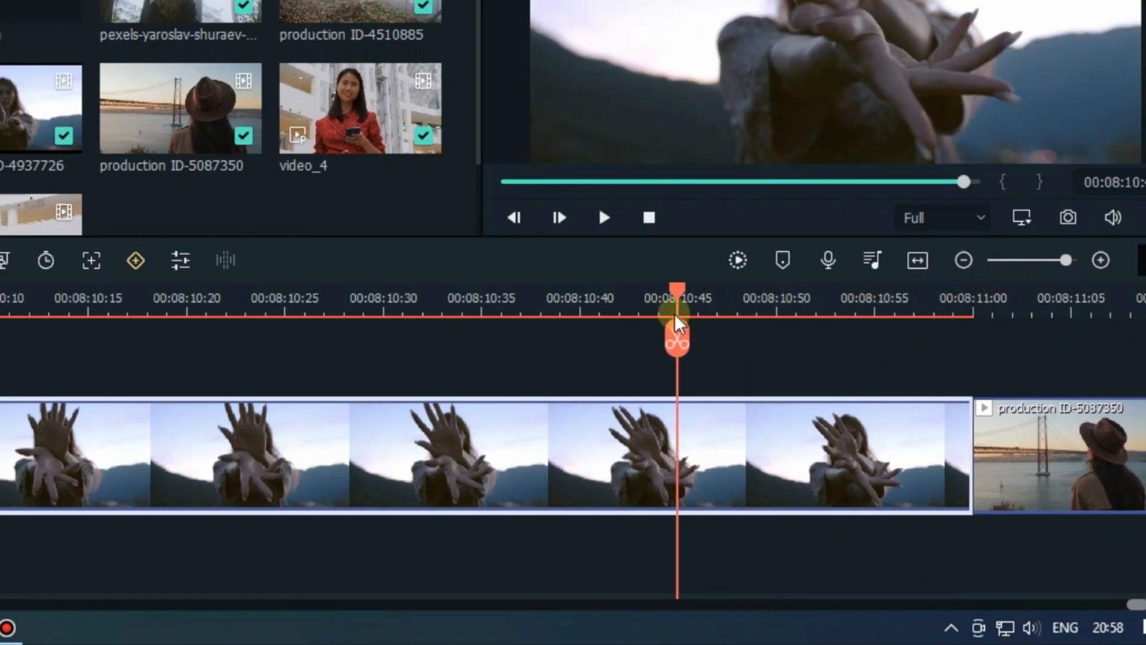
left_click_drag(673, 322, 501, 333)
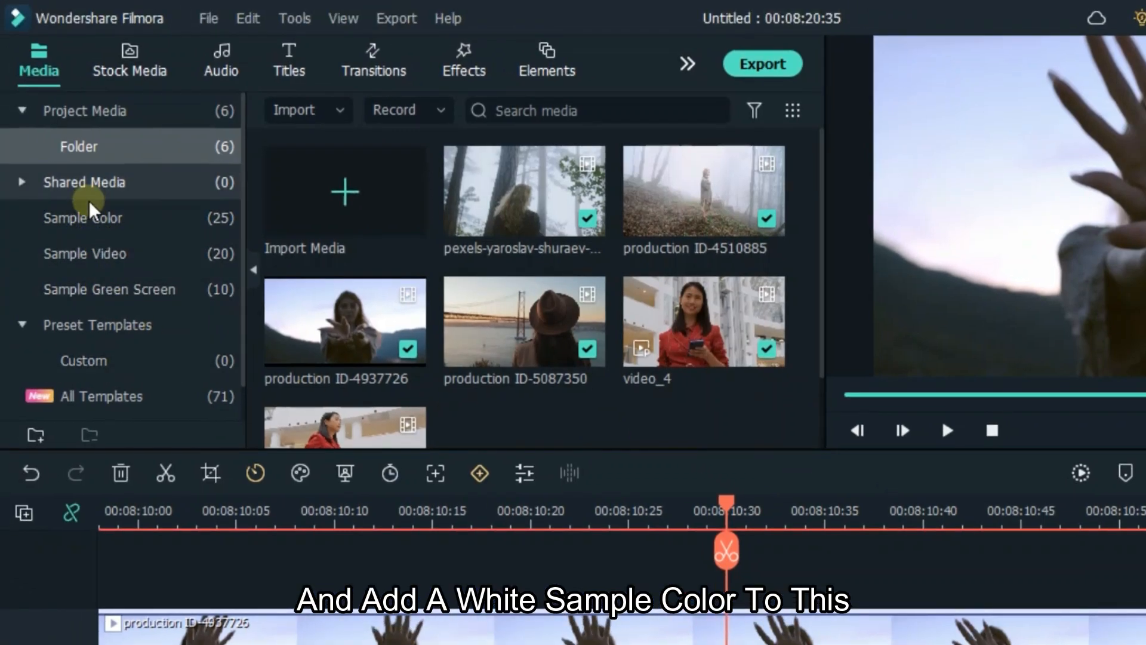
- Add a White sample colour clip on track 2 spanning 30 frames before the cut to 00:08:12:00
left_click(82, 218)
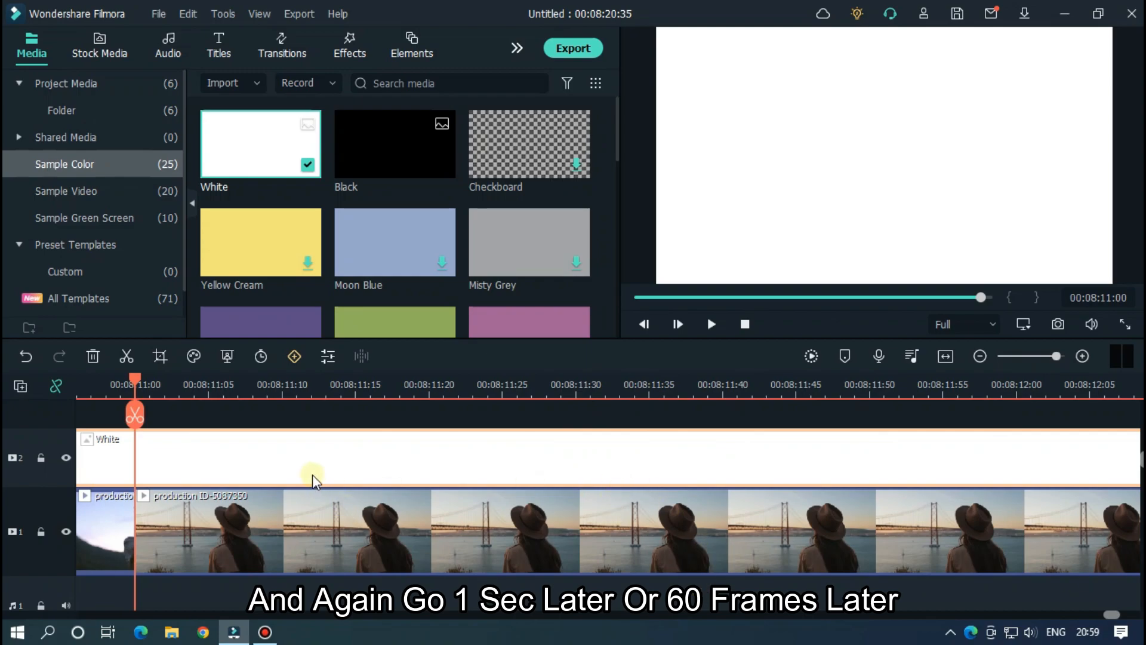
mouse_move(404, 437)
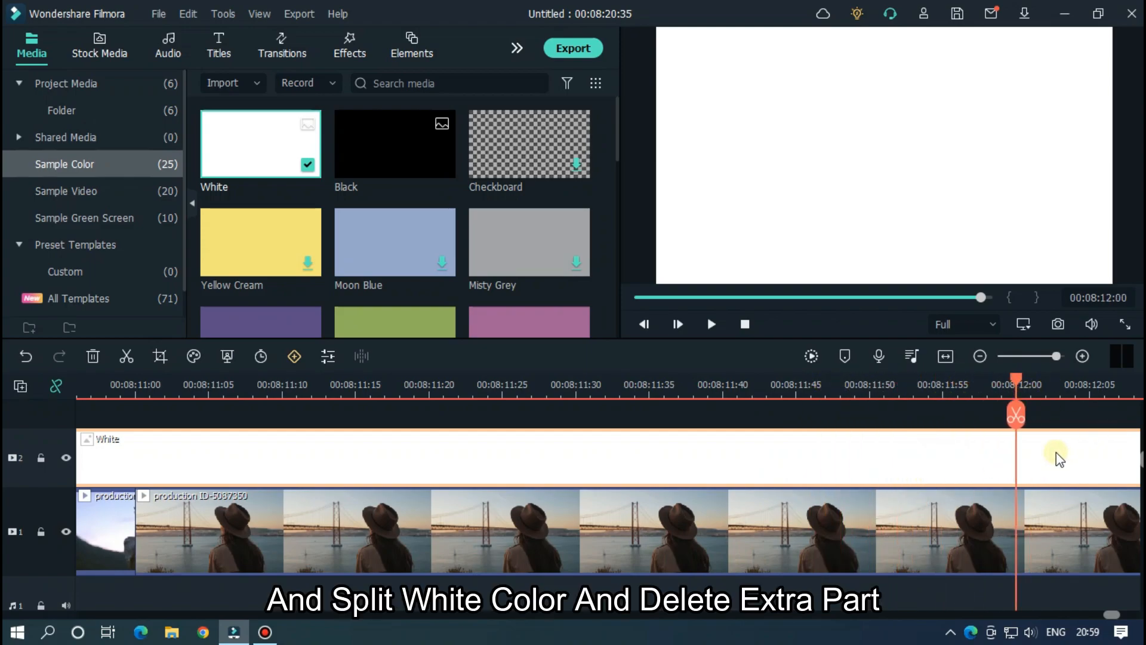
left_click(1015, 413)
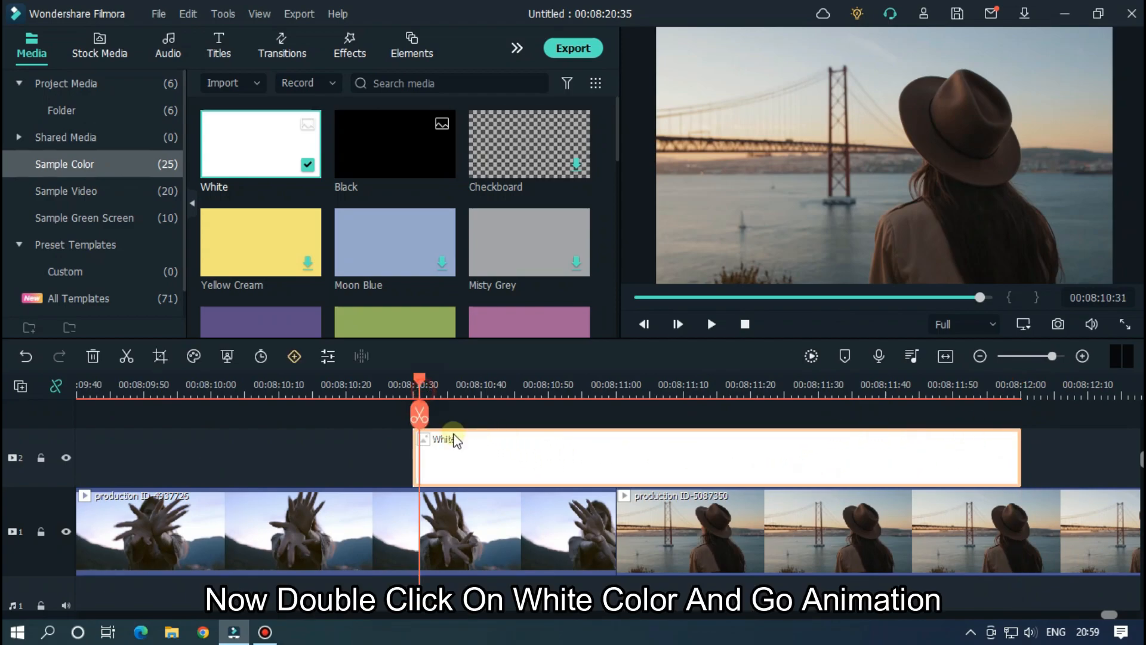
- Keyframe the white clip's Opacity at 0 at its start and end in Animation > Customize
double_click(447, 439)
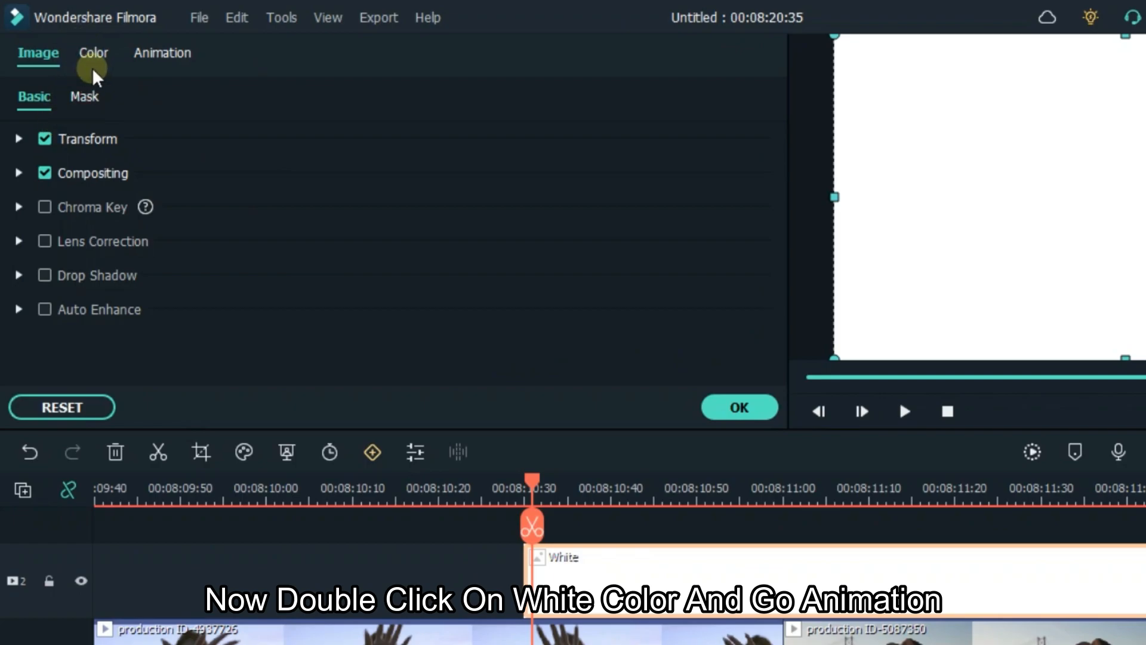
left_click(163, 53)
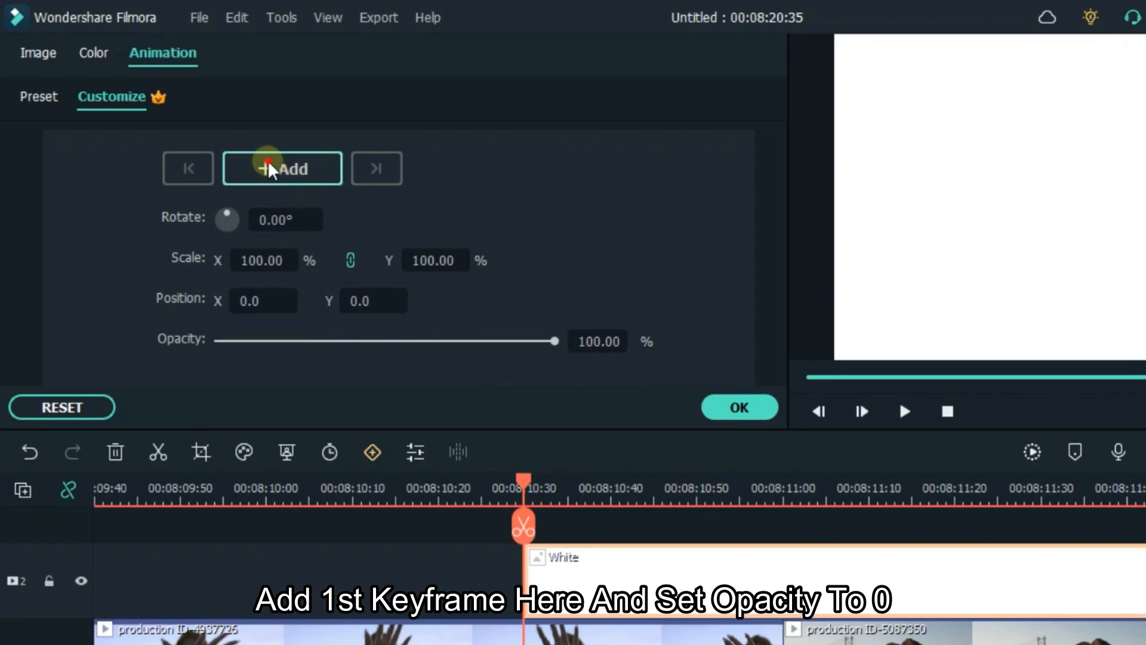
left_click(282, 169)
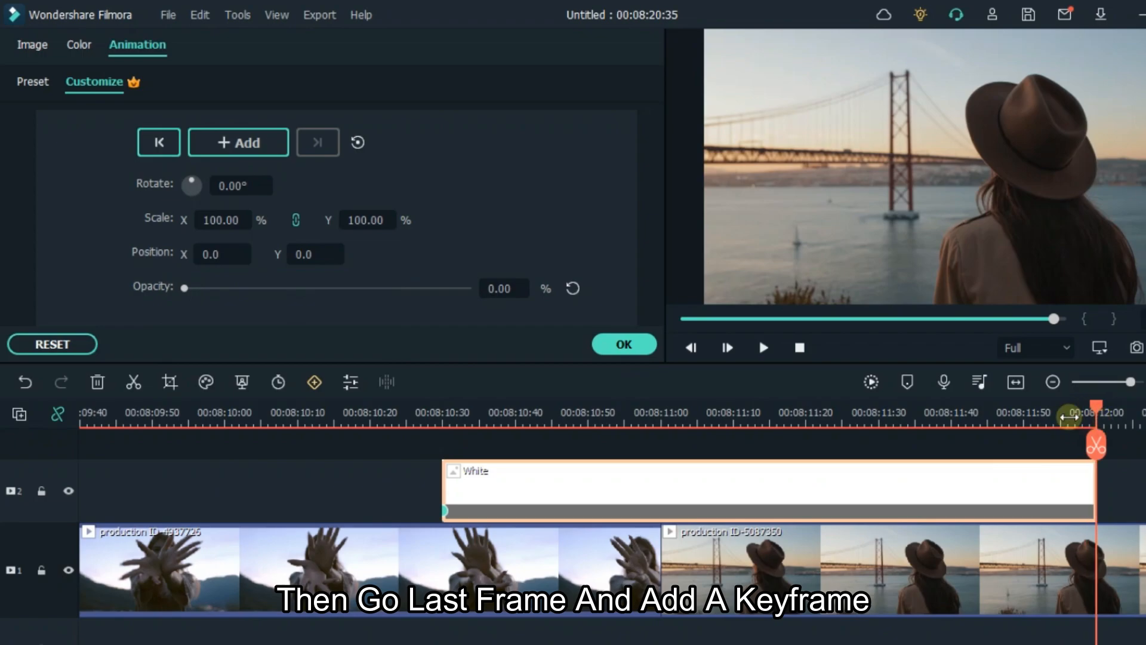
left_click(237, 142)
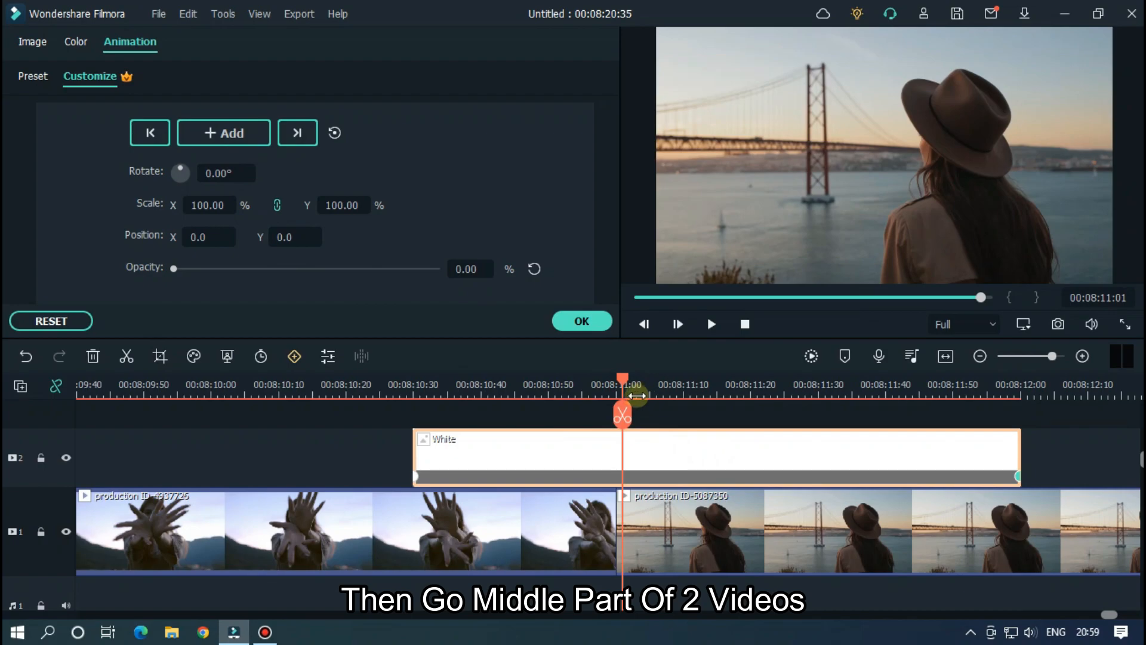
- Keyframe Opacity 100 at the cut so the white clip flashes, and preview it
left_click_drag(624, 383, 616, 383)
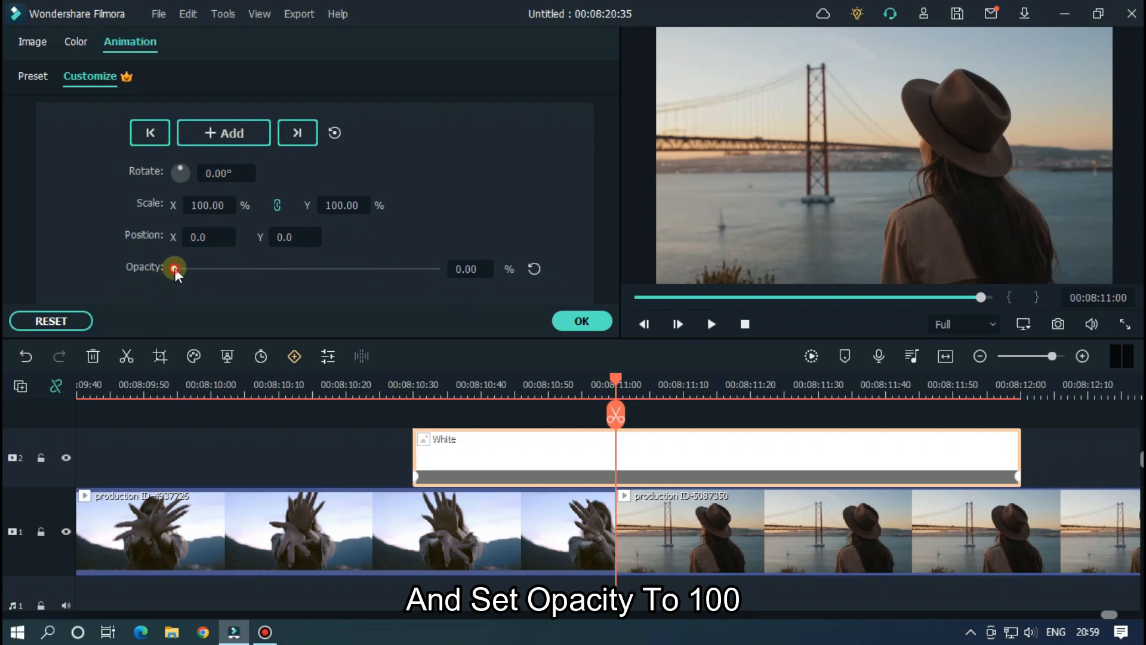
left_click_drag(176, 269, 437, 269)
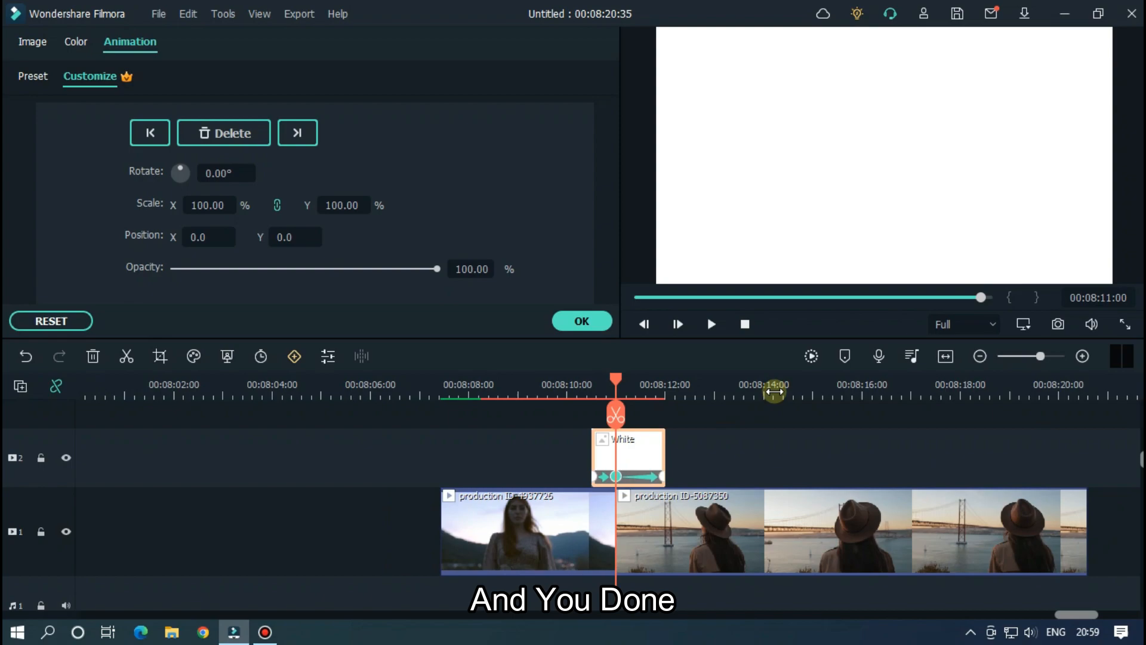
left_click(810, 356)
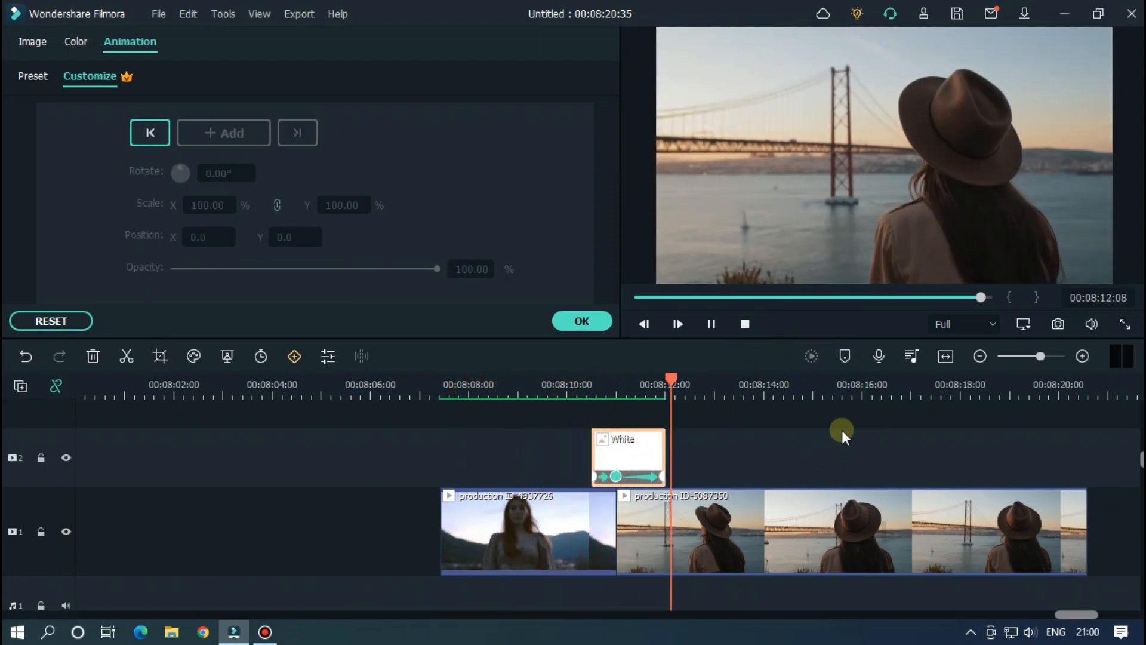
- Apply the white clip's animation and bring up the Export dialog (MP4, 'My Video')
left_click(297, 133)
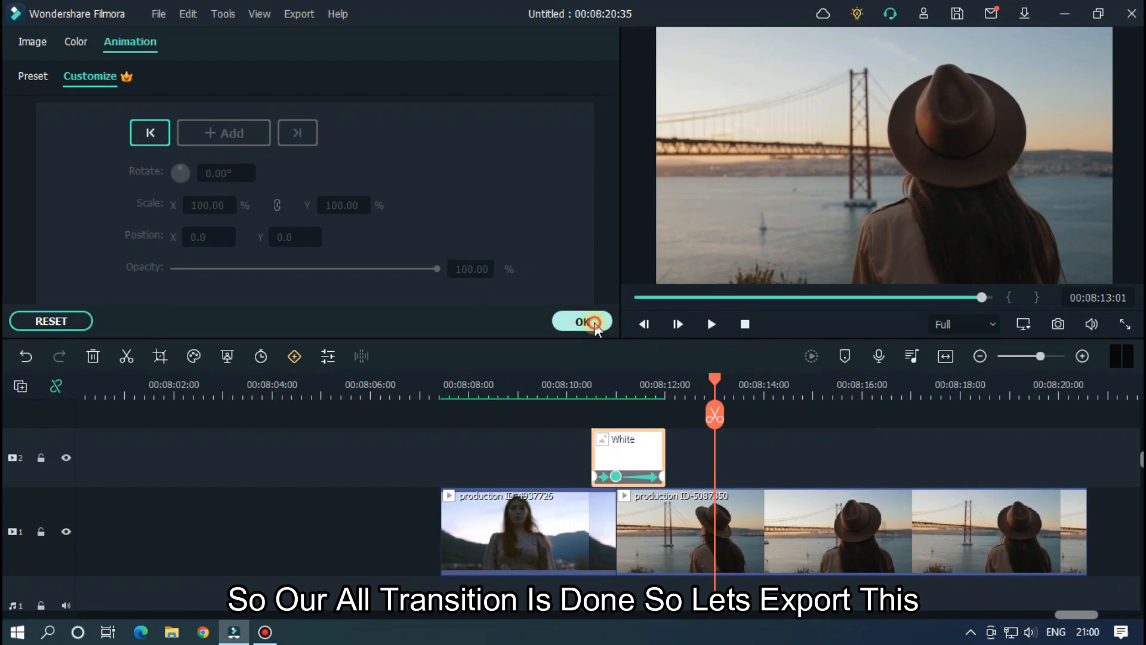
left_click(592, 321)
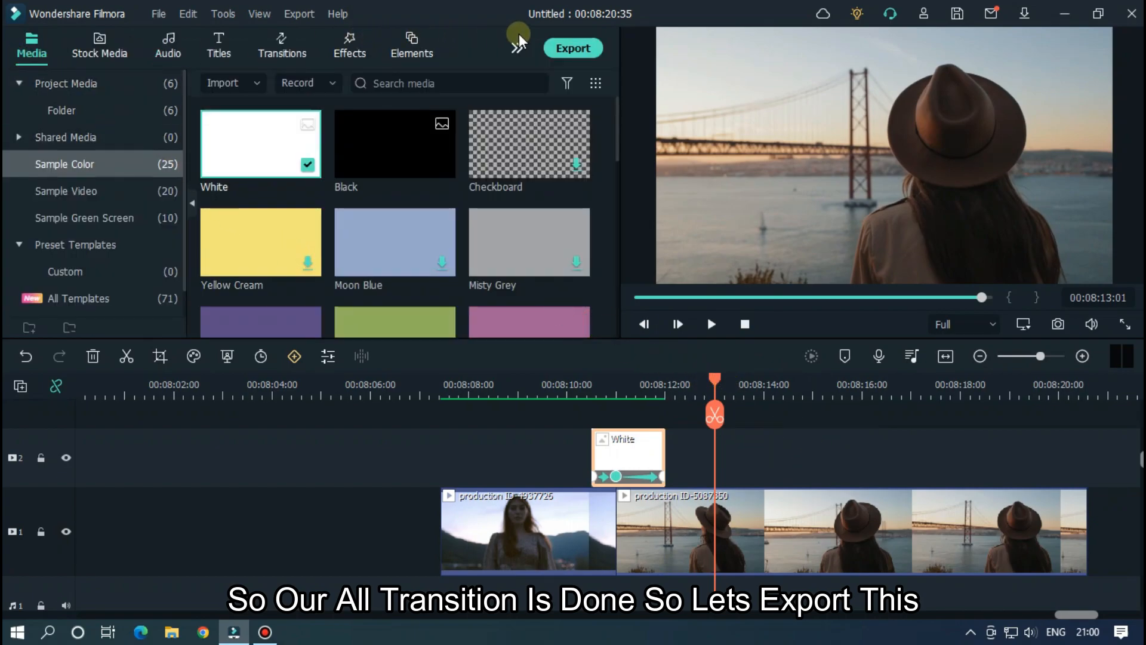
left_click(573, 48)
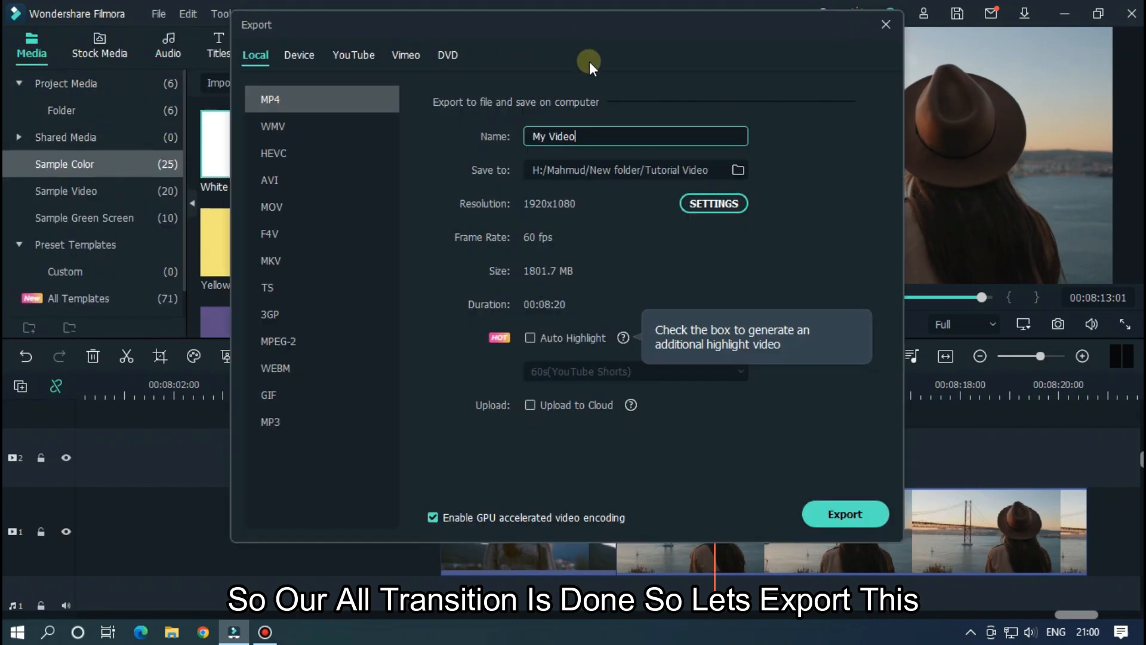